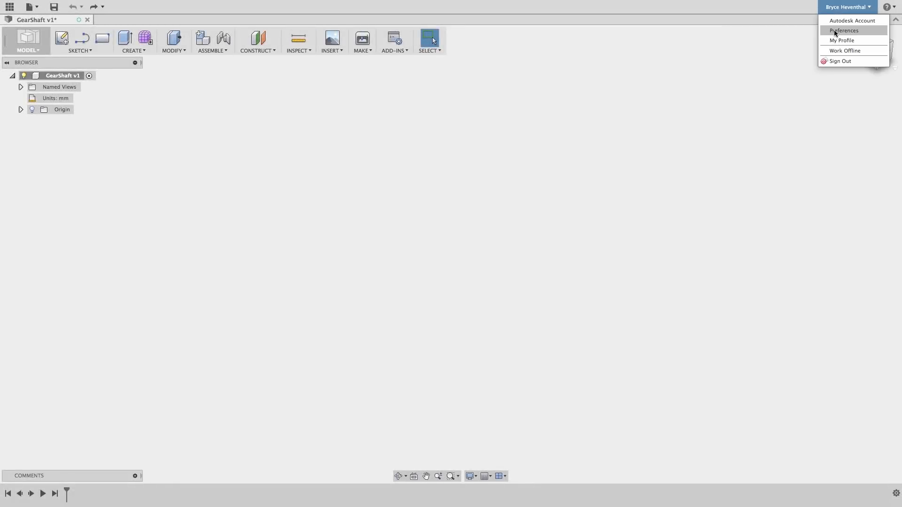
# - Disable design history capture for the untitled design from the root component's options
pyautogui.click(842, 30)
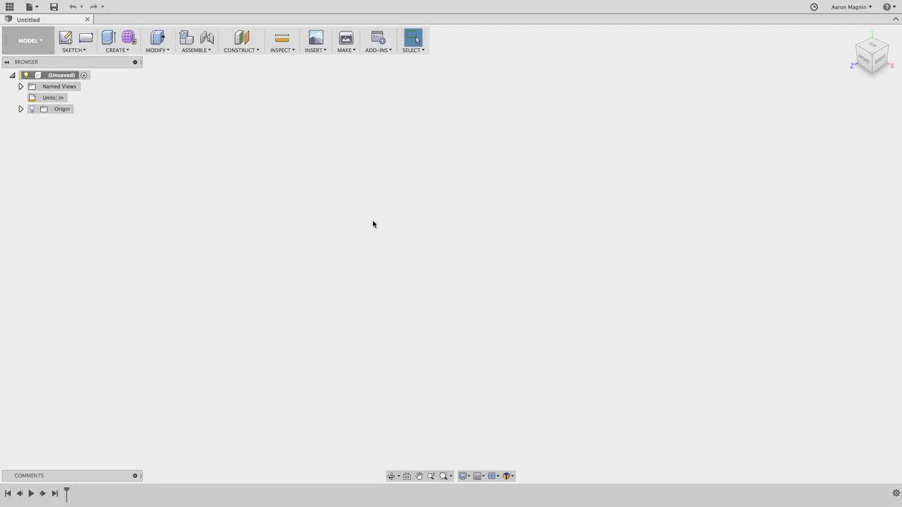
pyautogui.moveTo(235, 134)
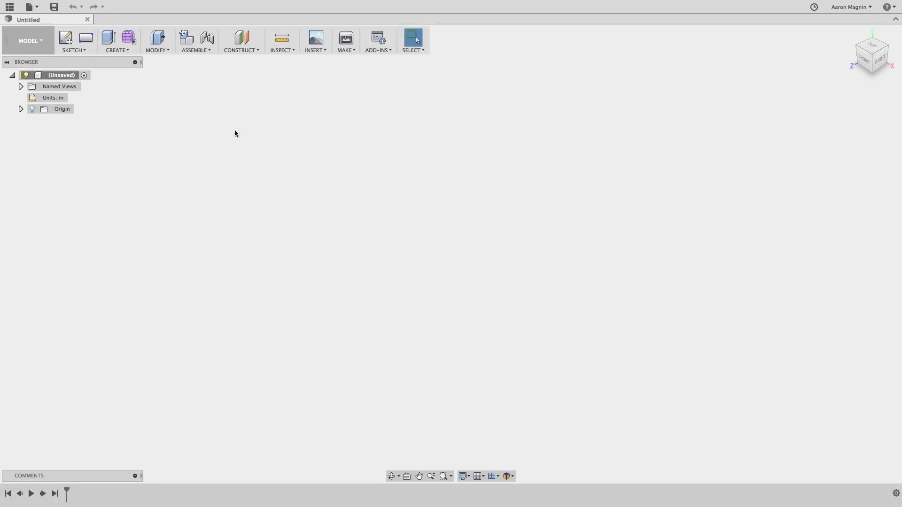
pyautogui.click(118, 40)
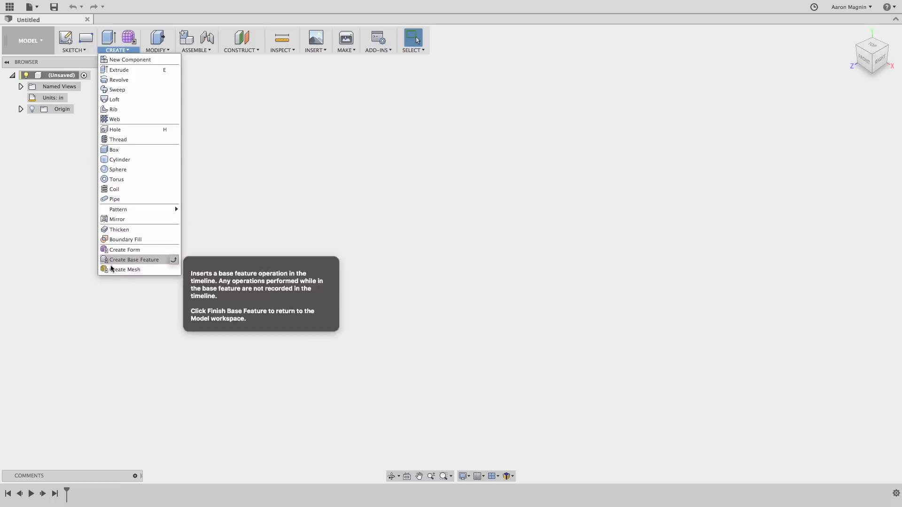
pyautogui.moveTo(124, 269)
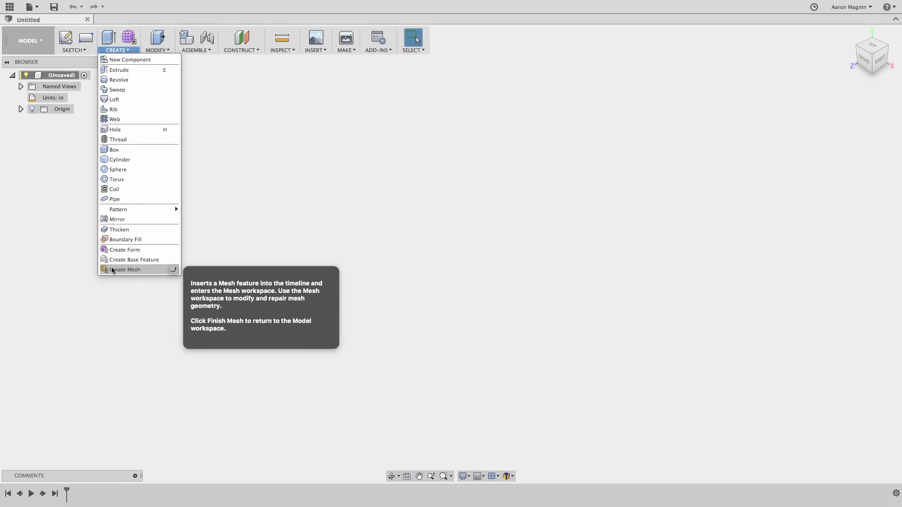
pyautogui.click(73, 169)
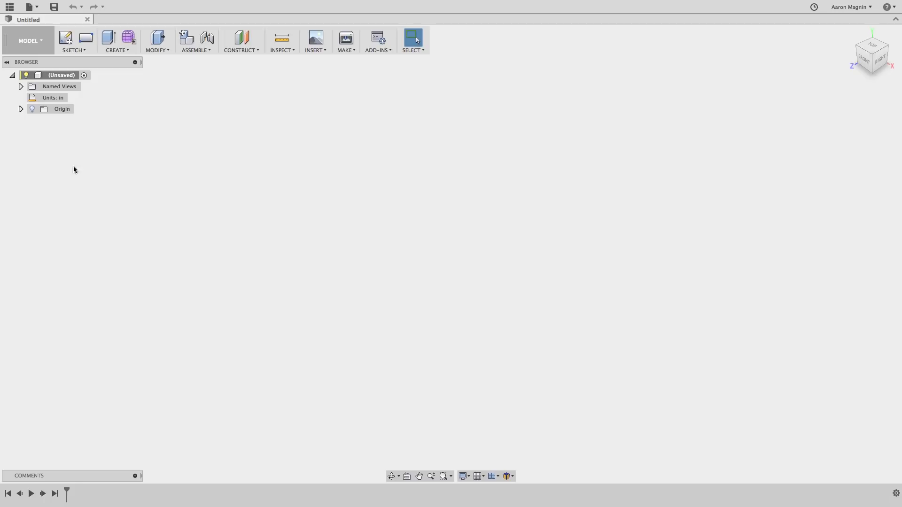
pyautogui.rightClick(60, 75)
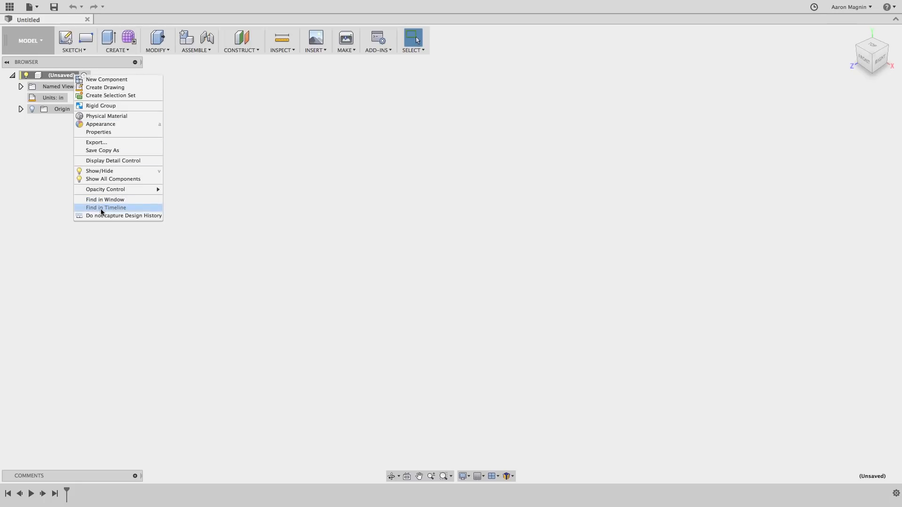
pyautogui.moveTo(100, 217)
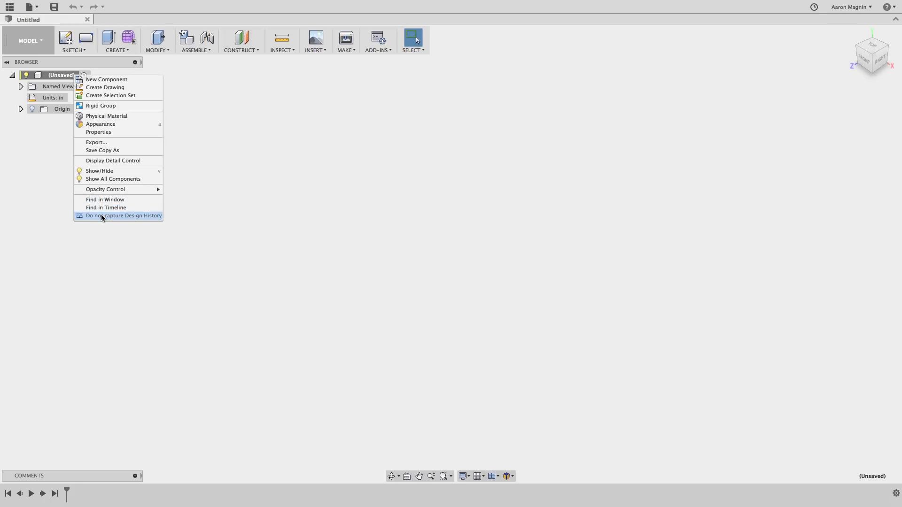
pyautogui.click(123, 215)
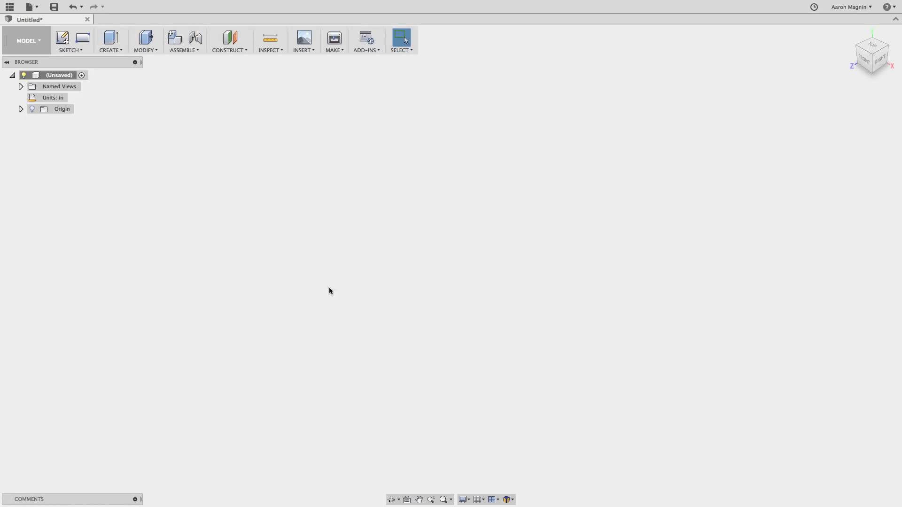
pyautogui.moveTo(67, 125)
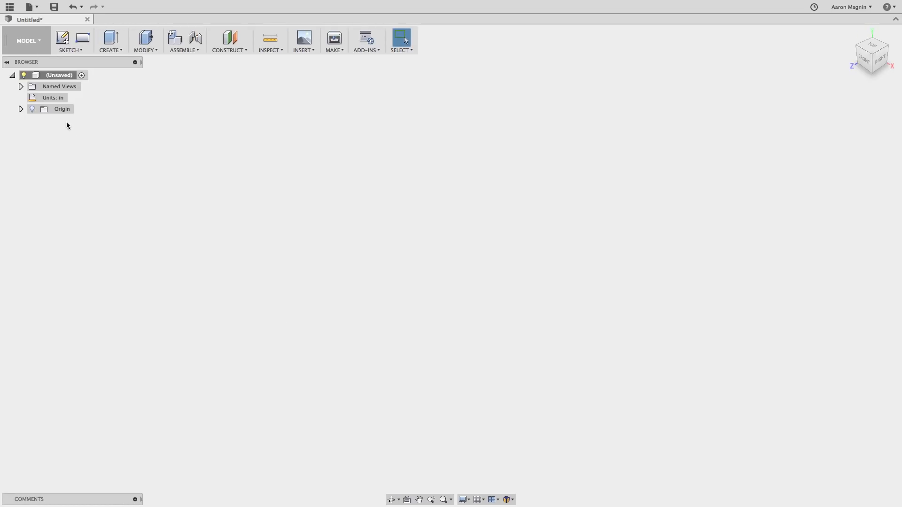
# - Switch from the current workspace to the Mesh workspace
pyautogui.click(28, 40)
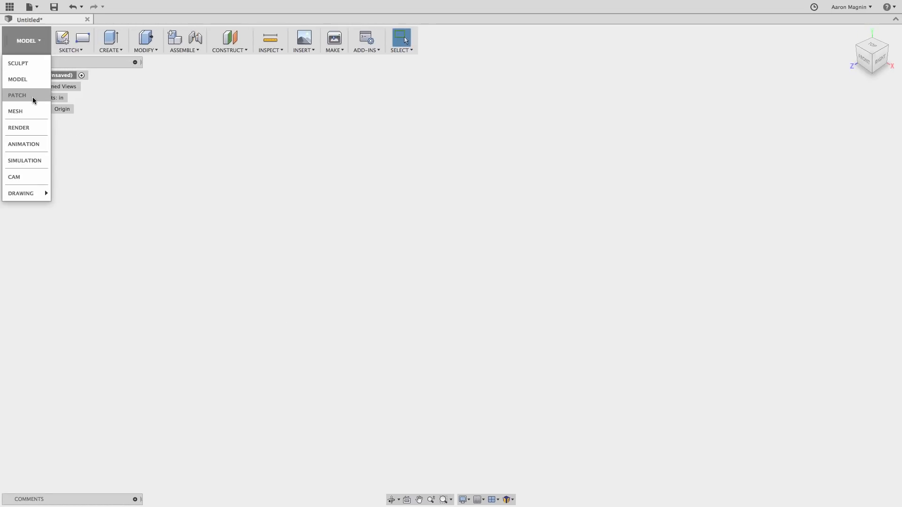
pyautogui.moveTo(16, 110)
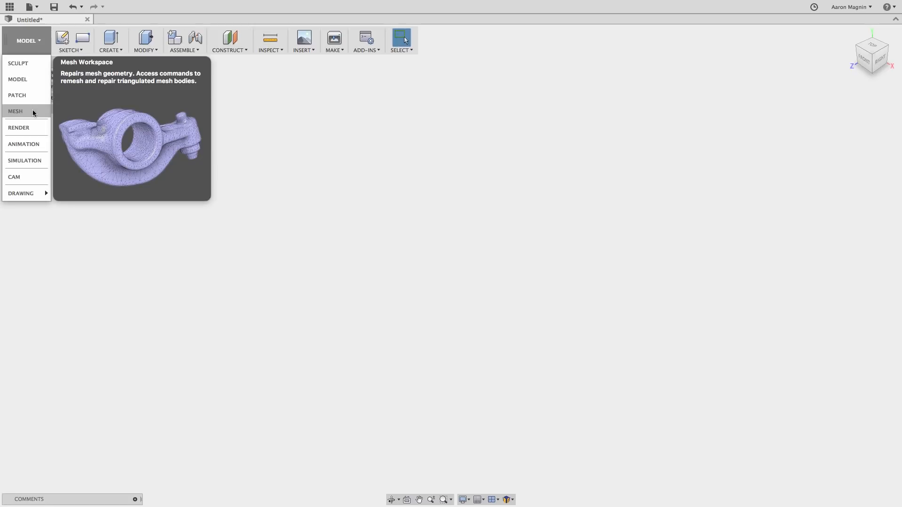
pyautogui.click(16, 111)
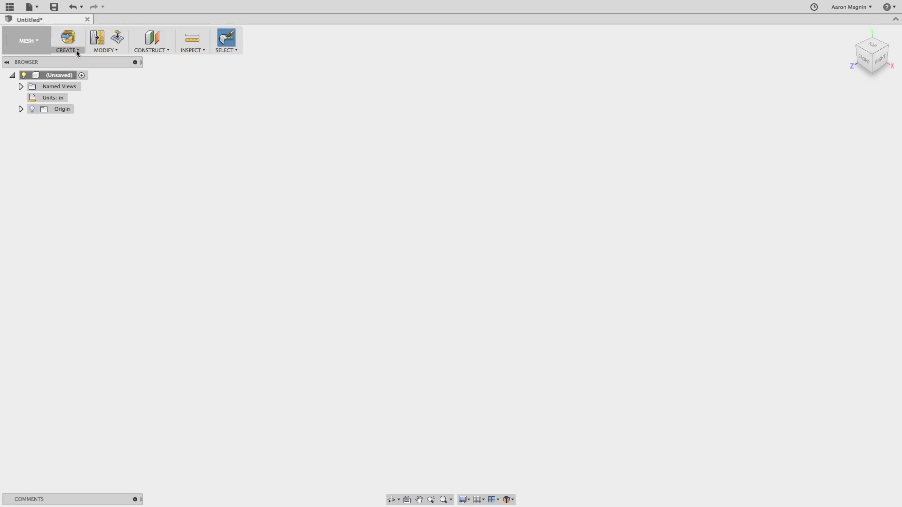
# - Insert Saddle Scan.stl from the Desktop and start rotating it about 10.8 degrees
pyautogui.click(66, 41)
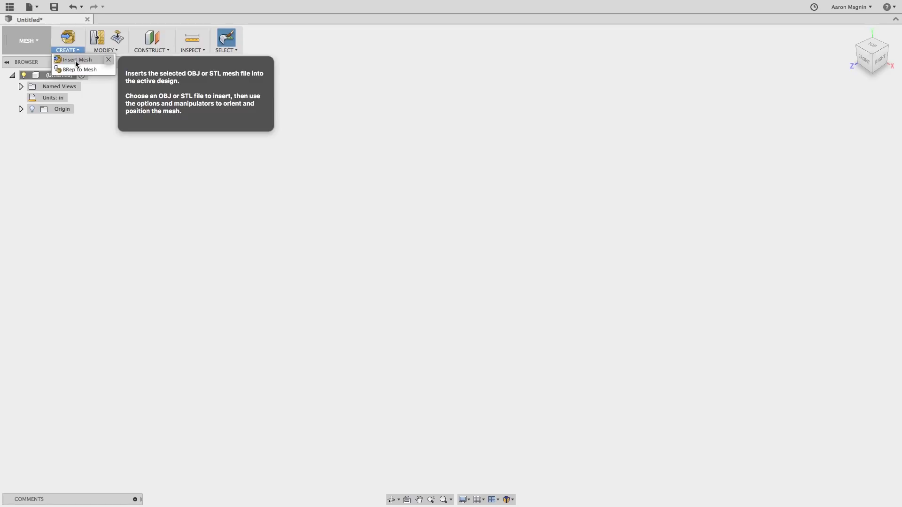
pyautogui.click(77, 60)
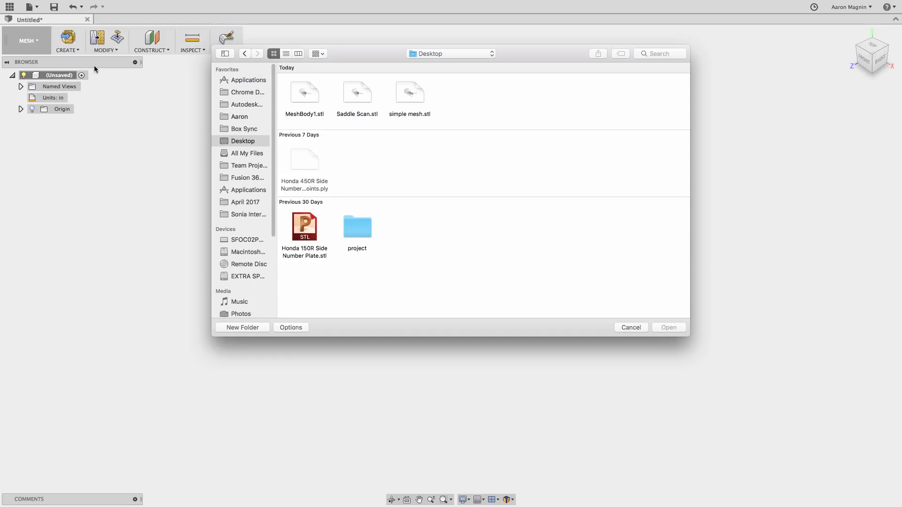
pyautogui.click(357, 93)
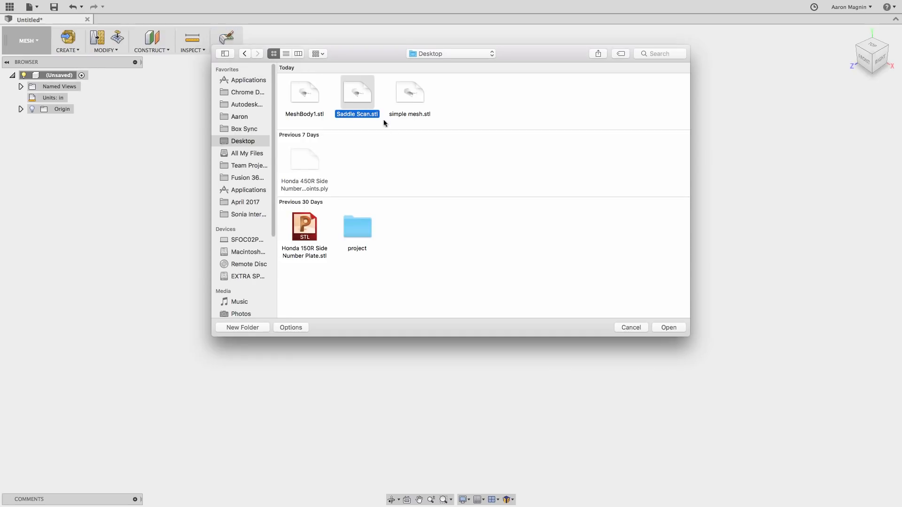
pyautogui.click(668, 326)
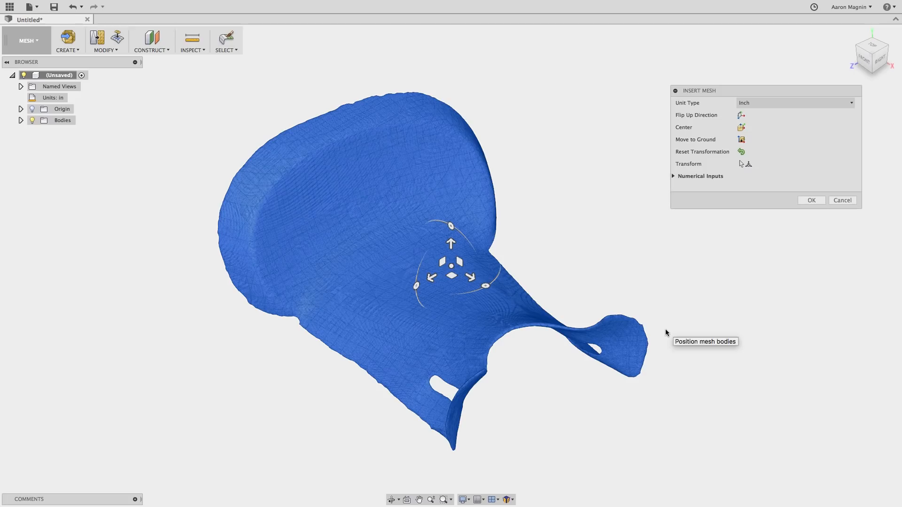
pyautogui.click(871, 55)
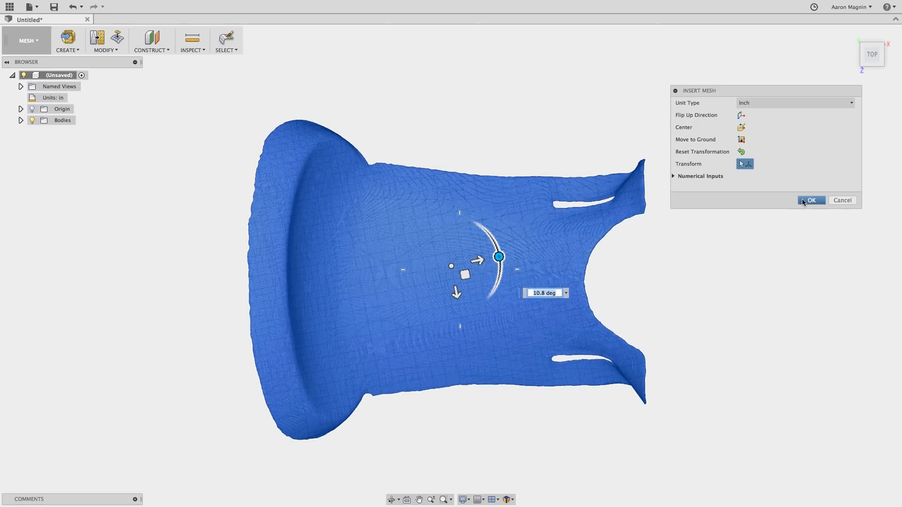
# - Confirm the mesh placement and read MeshBody1's properties showing roughly 770,940 facets
pyautogui.click(810, 200)
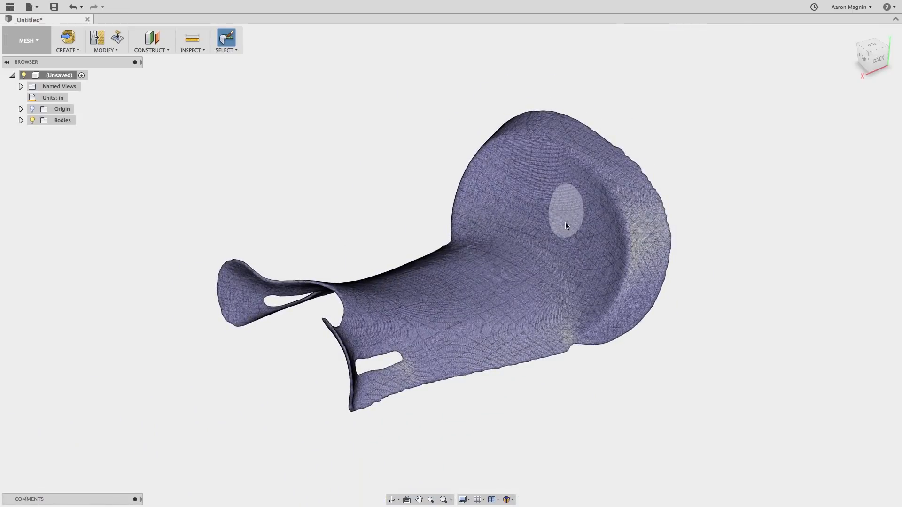
pyautogui.click(21, 121)
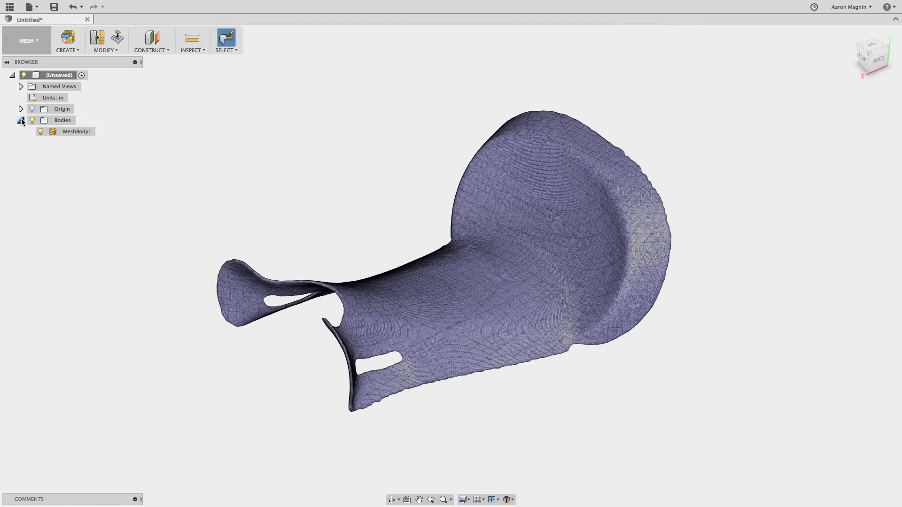
pyautogui.rightClick(76, 132)
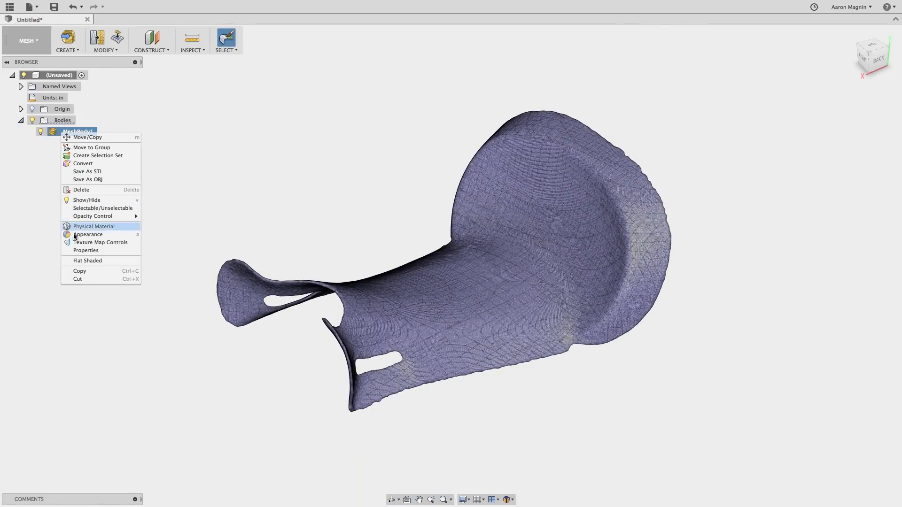
pyautogui.click(85, 249)
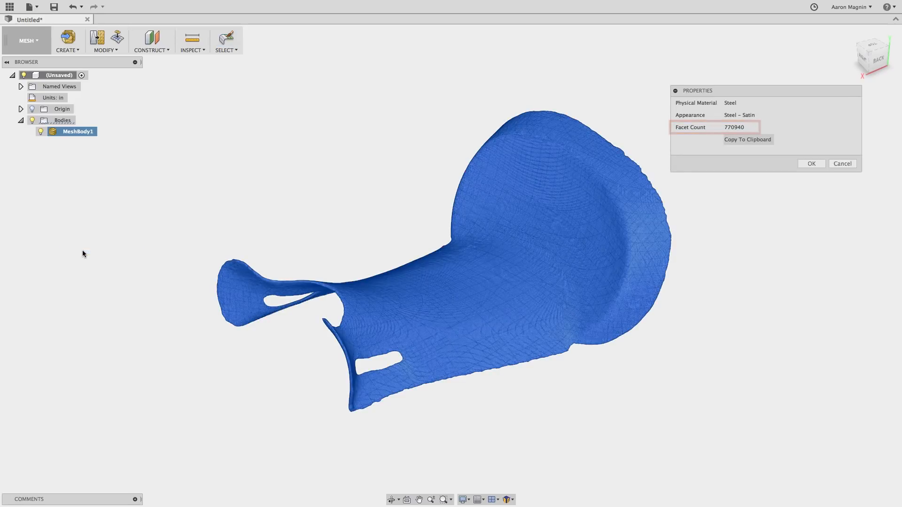
pyautogui.click(811, 164)
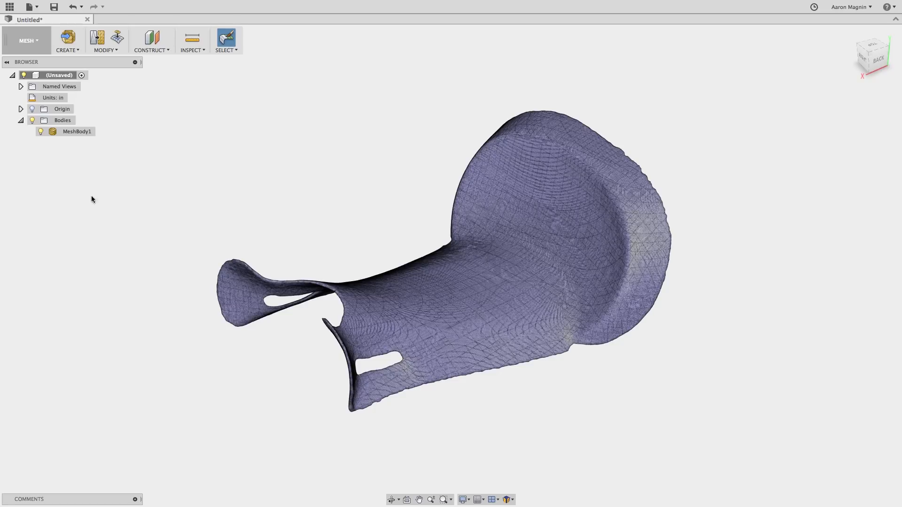
# - Reduce MeshBody1 to an adaptive density of 0.05, leaving a coarser triangle mesh
pyautogui.click(104, 40)
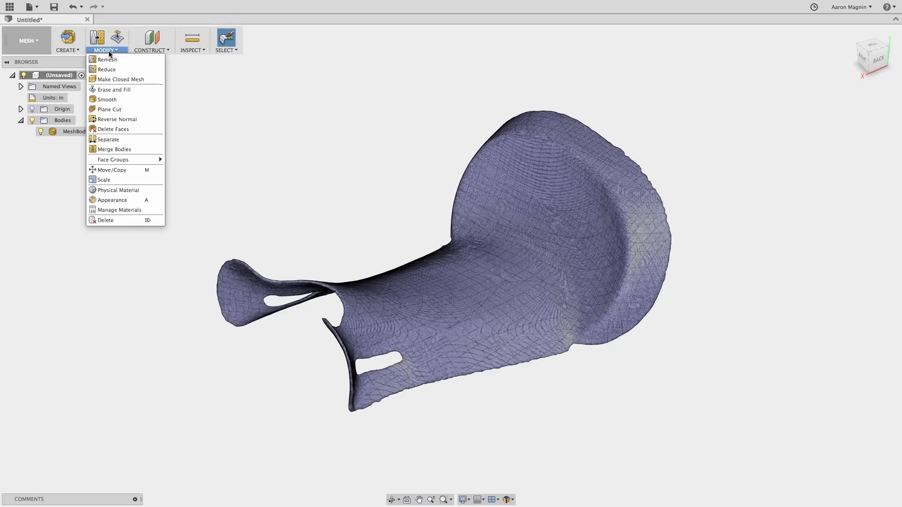
pyautogui.moveTo(107, 68)
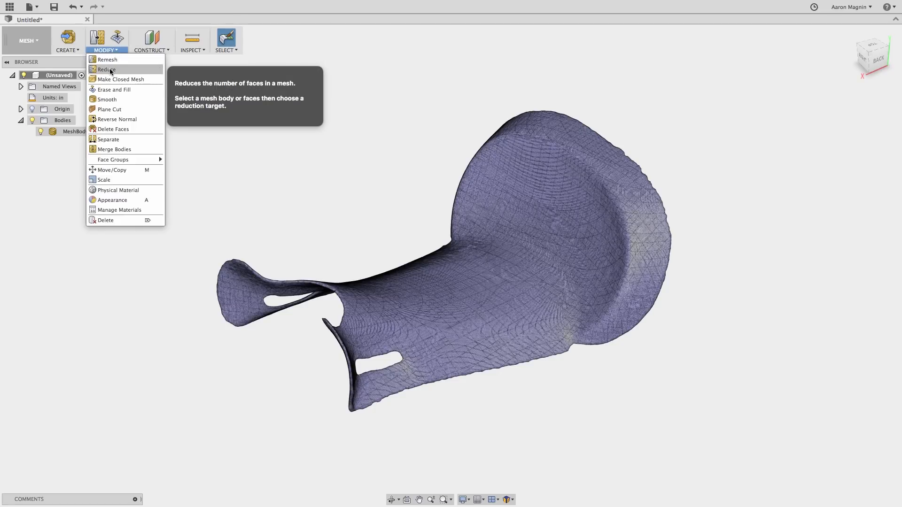
pyautogui.click(107, 68)
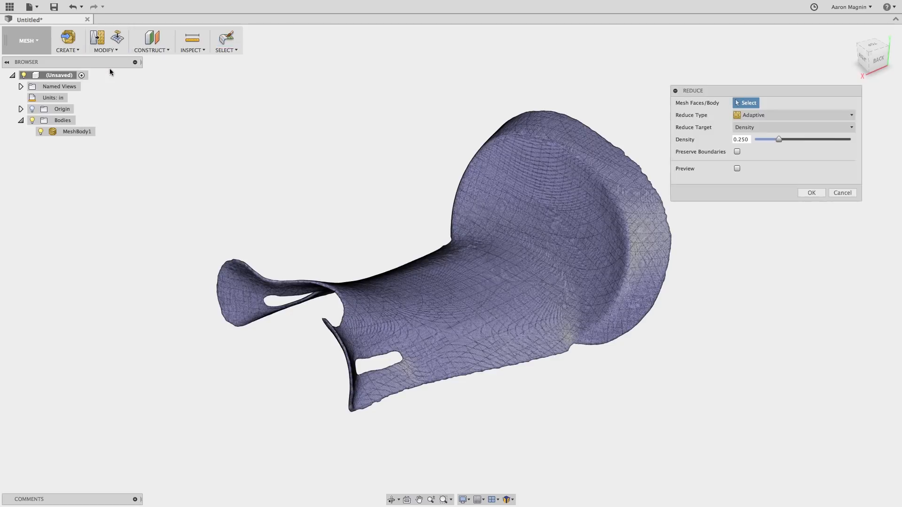
pyautogui.click(77, 131)
pyautogui.write('0.05')
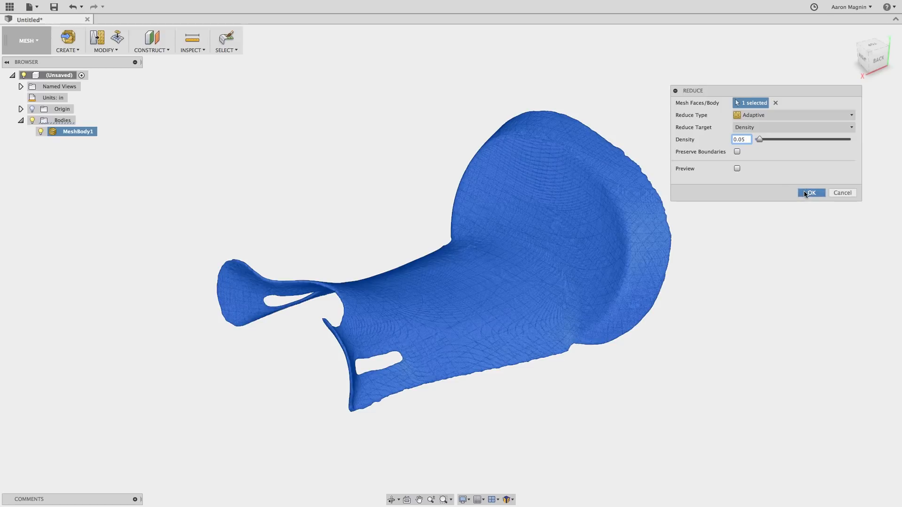
pyautogui.click(810, 192)
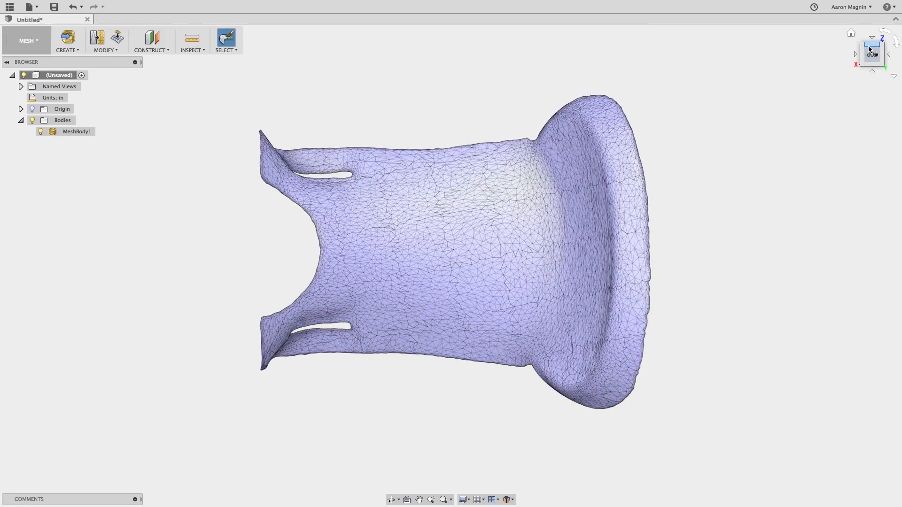
# - Switch to the Sculpt workspace and create a rectangular T-spline plane
pyautogui.click(27, 40)
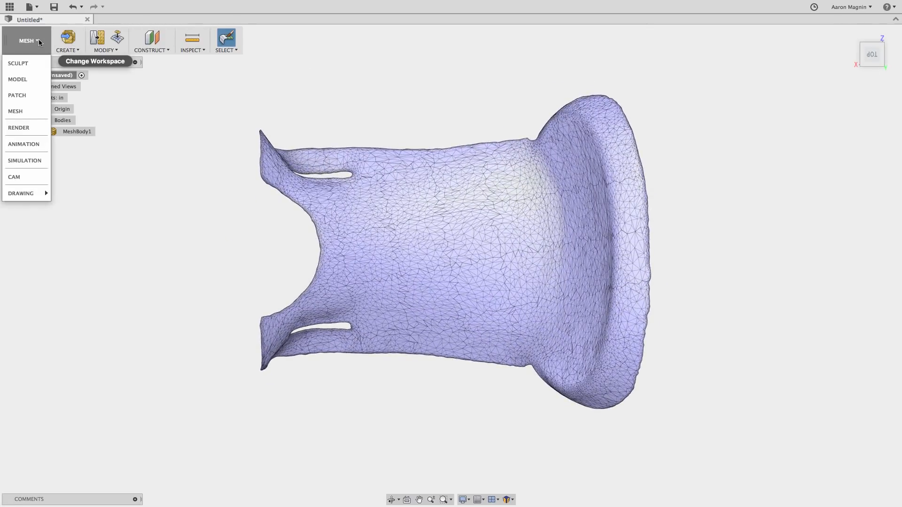
pyautogui.click(18, 63)
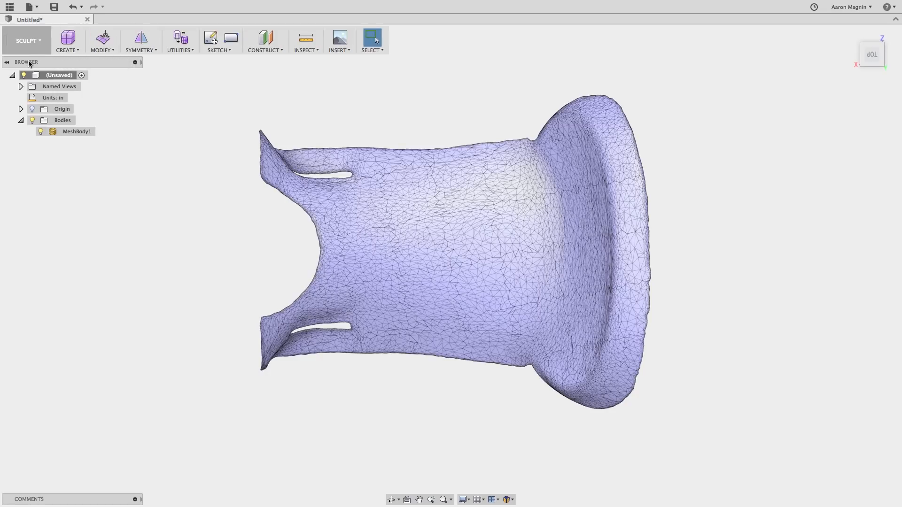
pyautogui.click(66, 40)
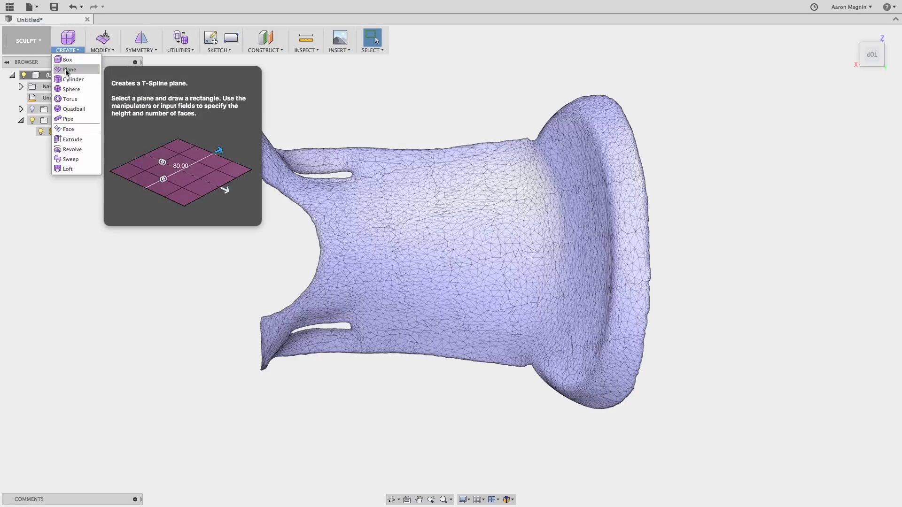
pyautogui.click(69, 69)
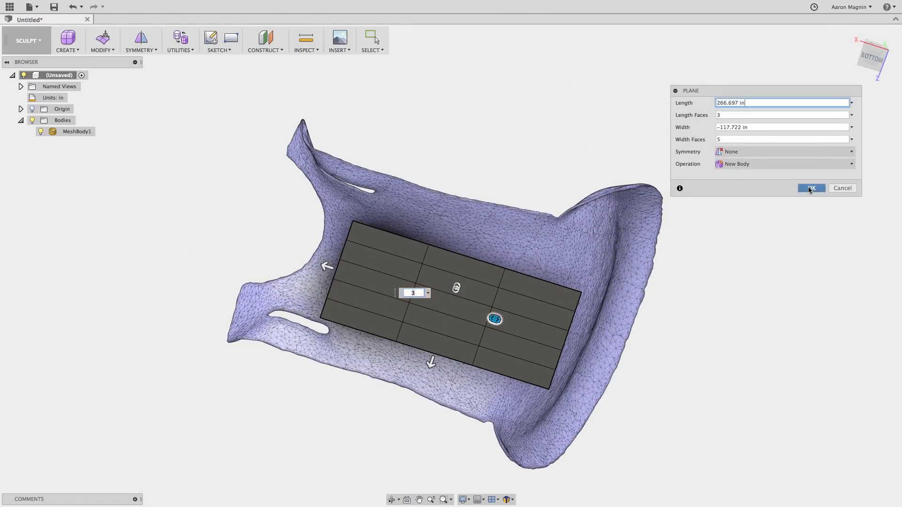
# - Pull the plane's 24 vertices onto the saddle scan surface so Body1 hugs the mesh
pyautogui.click(102, 40)
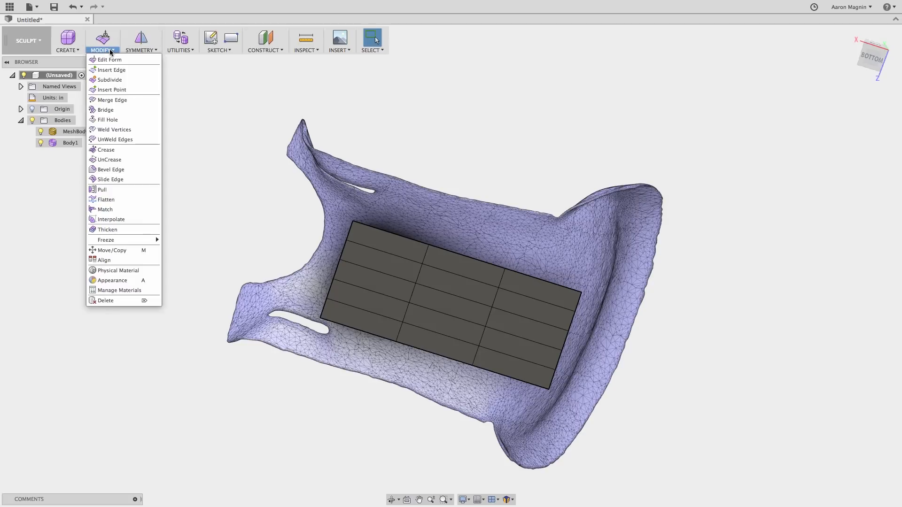
pyautogui.moveTo(101, 189)
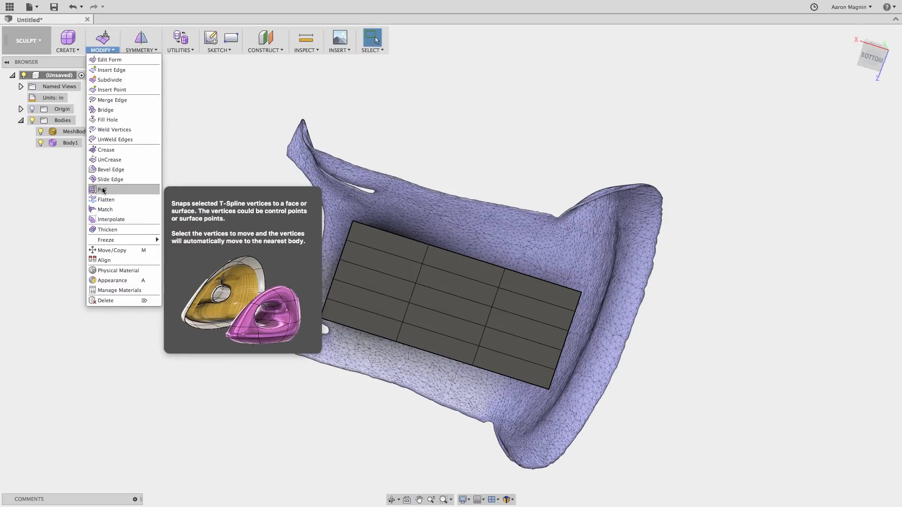
pyautogui.click(101, 188)
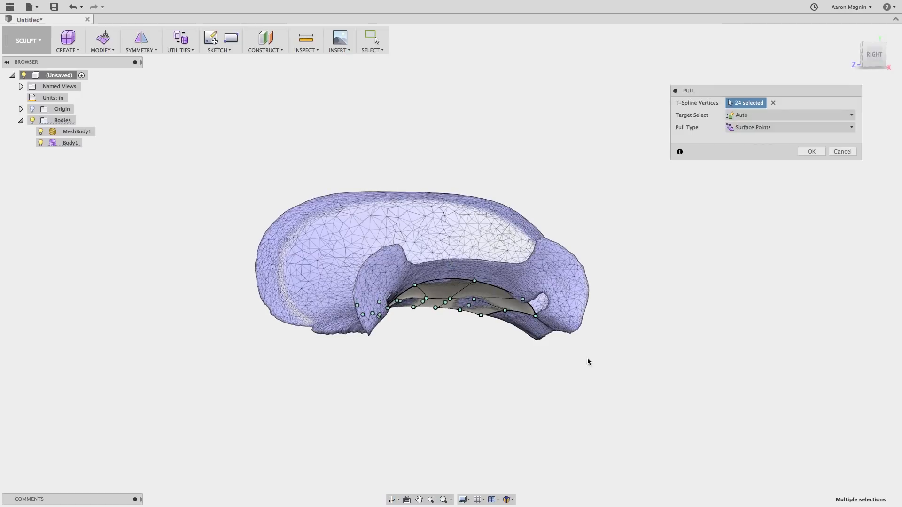
pyautogui.click(810, 151)
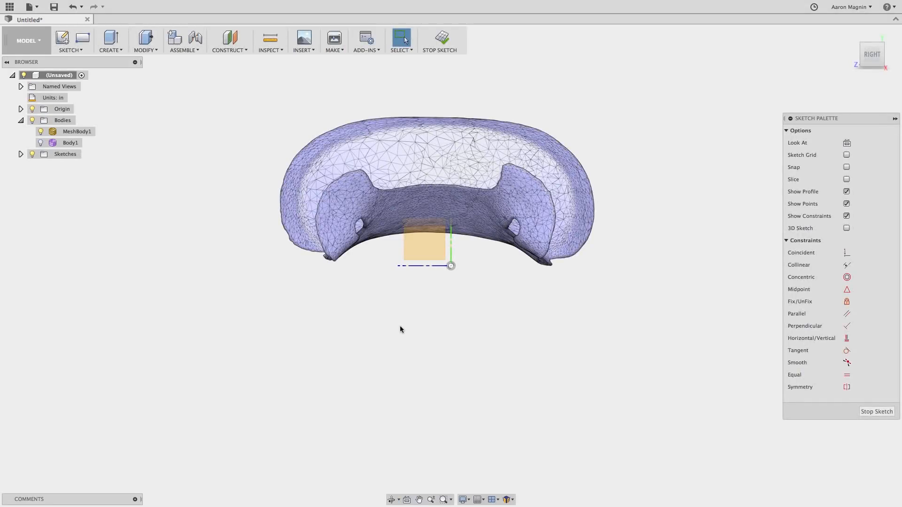
# - Cut mesh cross-sections through MeshBody1, leaving section lines across the saddle seat
pyautogui.click(71, 41)
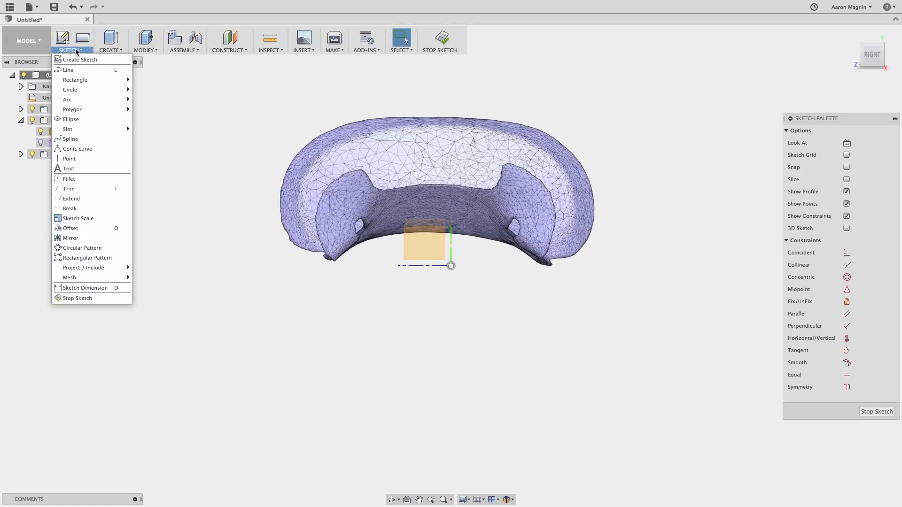
pyautogui.moveTo(69, 277)
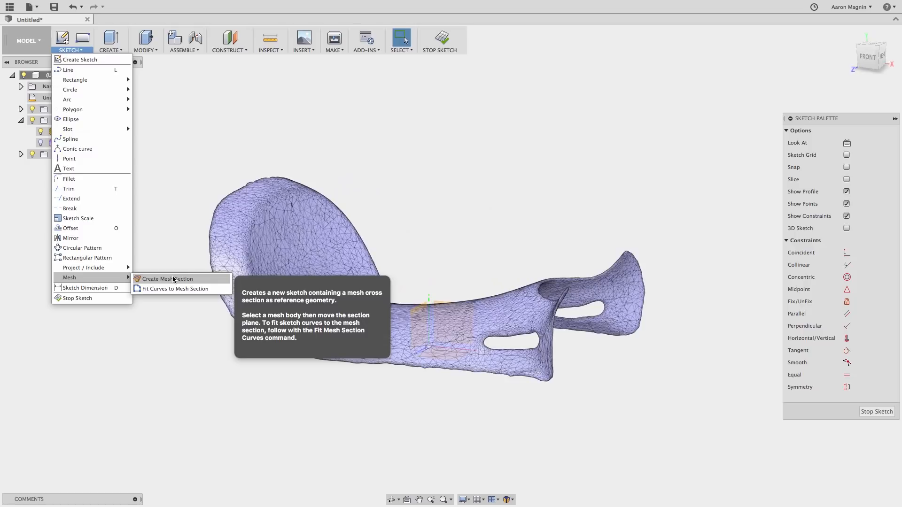
pyautogui.click(167, 279)
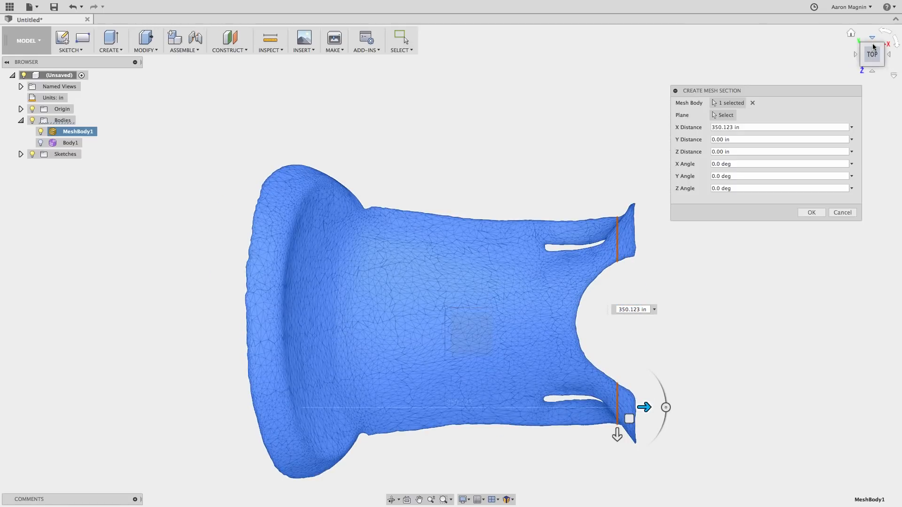
pyautogui.click(811, 212)
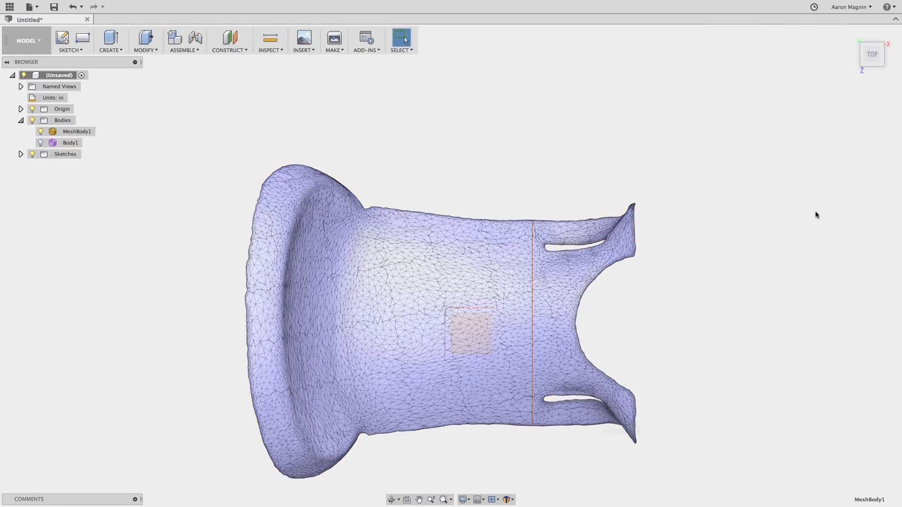
pyautogui.click(71, 40)
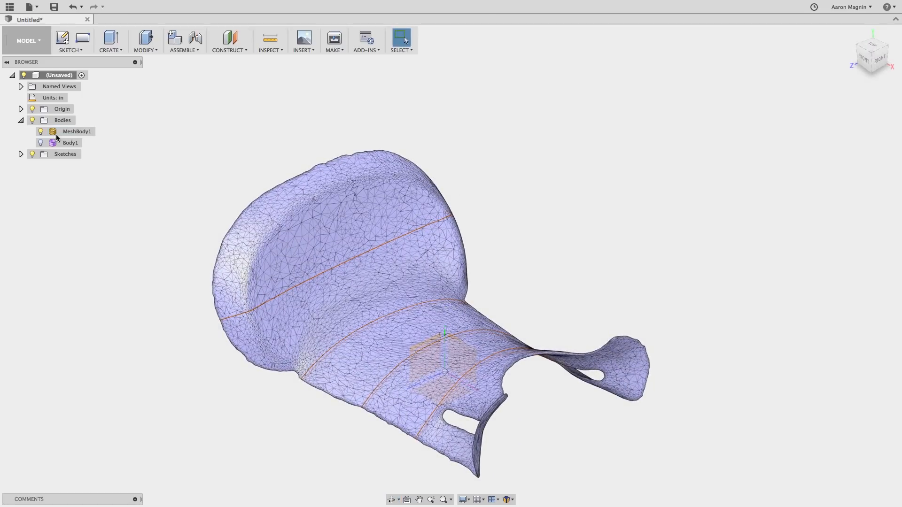
# - Hide MeshBody1 and fit spline curves along the four cross-sections with chosen start and end points
pyautogui.click(41, 132)
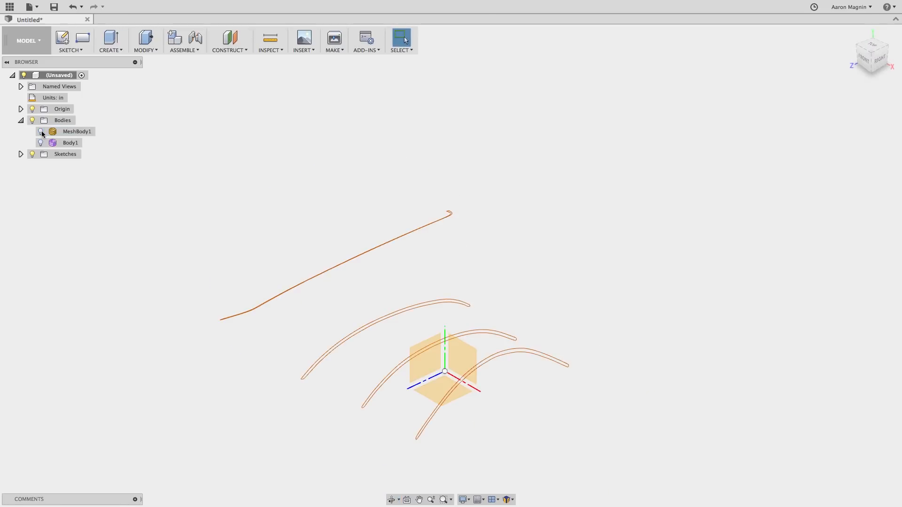
pyautogui.click(71, 40)
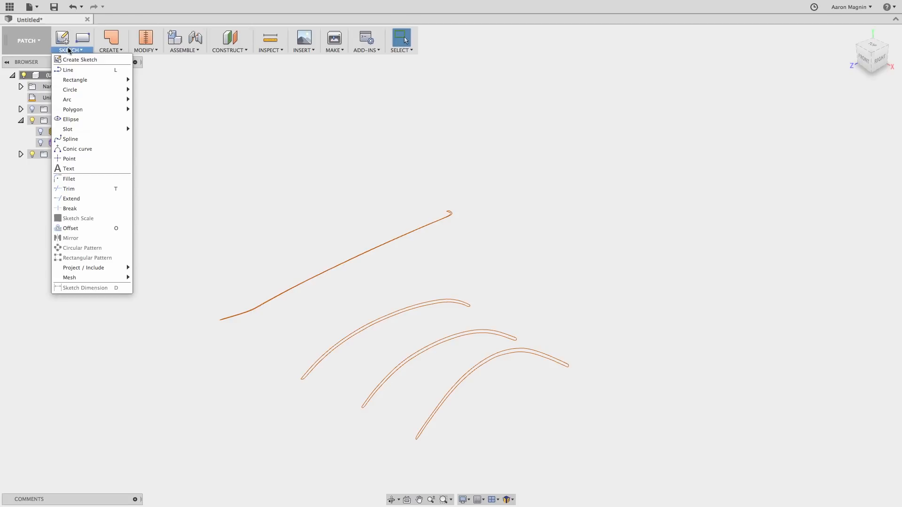
pyautogui.moveTo(69, 277)
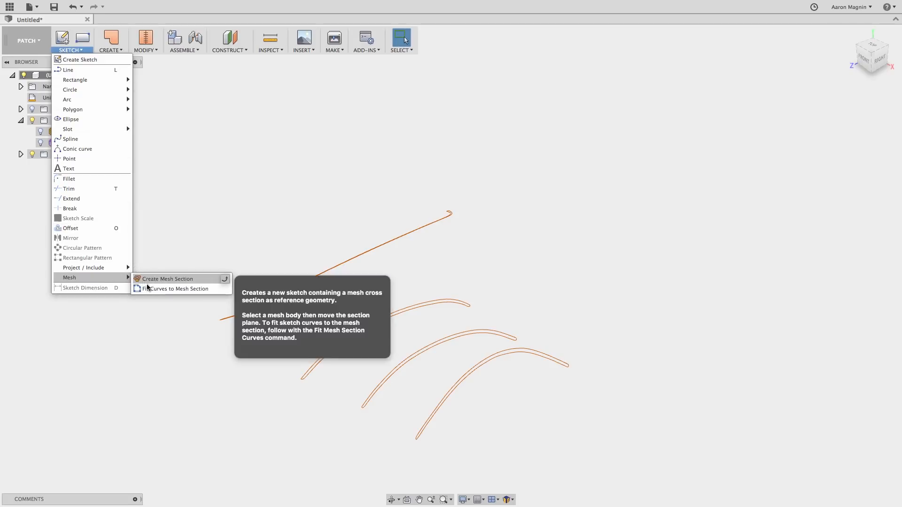
pyautogui.moveTo(175, 288)
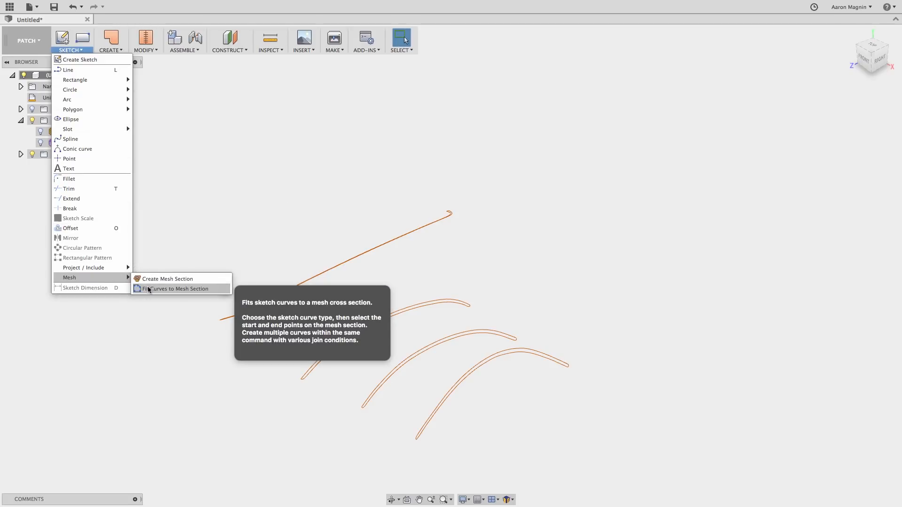
pyautogui.click(176, 289)
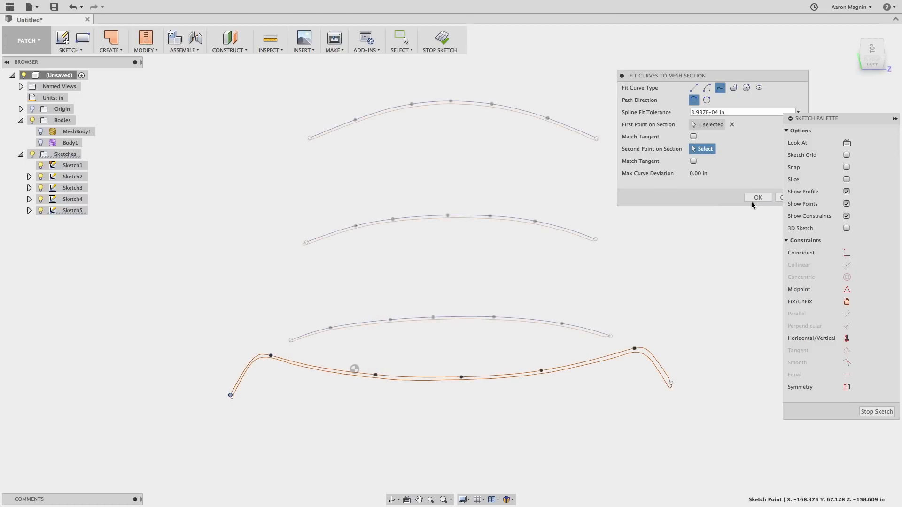
pyautogui.click(757, 197)
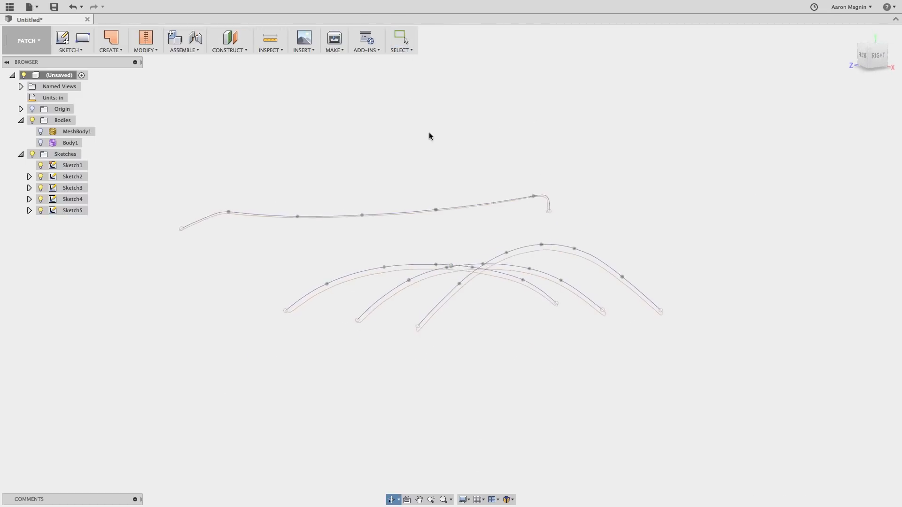
# - Loft surface Body2 through the four fitted curves with Profile 4 set to Direction, showing the mesh to compare
pyautogui.click(111, 40)
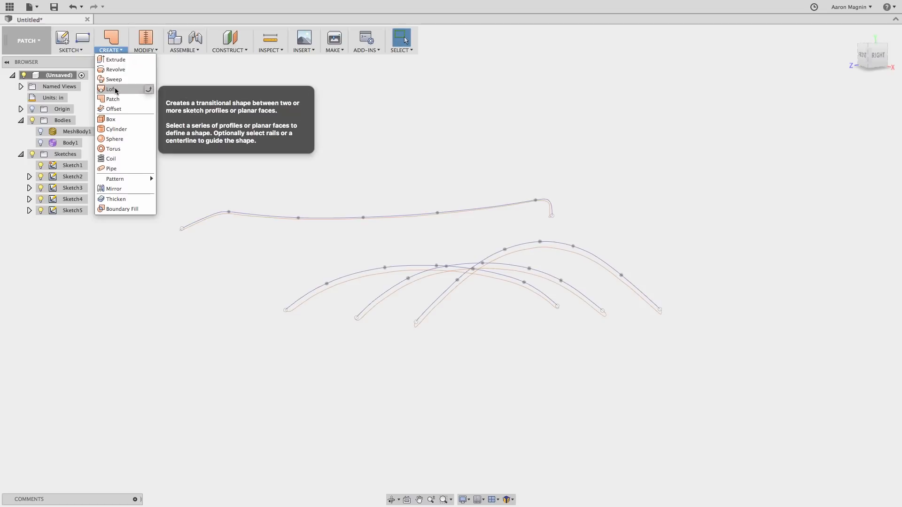
pyautogui.click(108, 88)
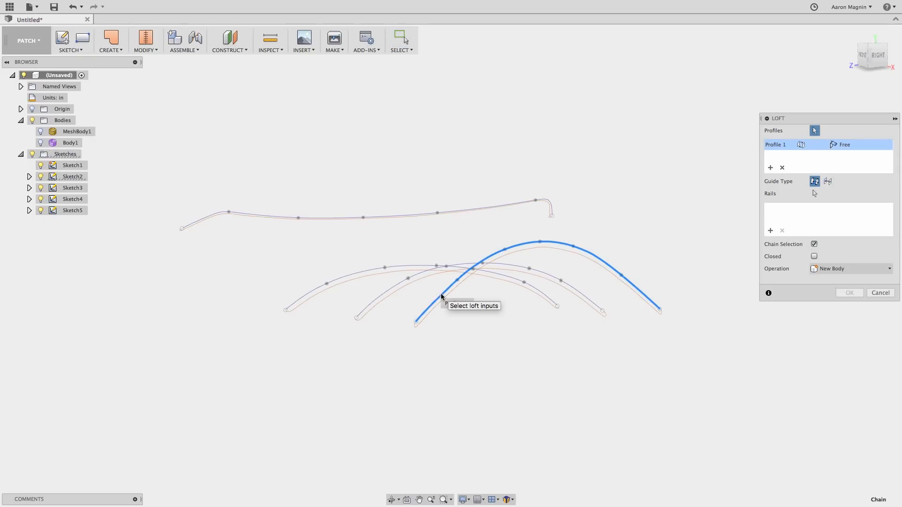
pyautogui.click(182, 228)
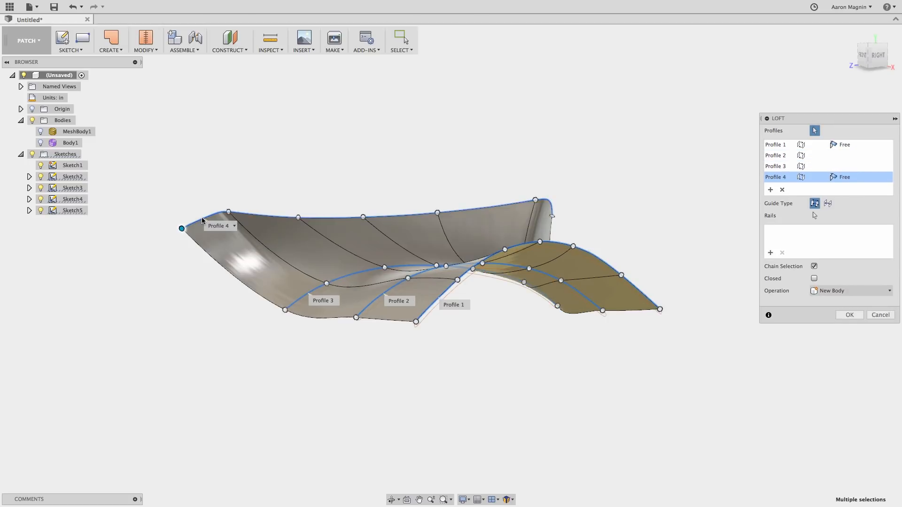
pyautogui.moveTo(202, 220)
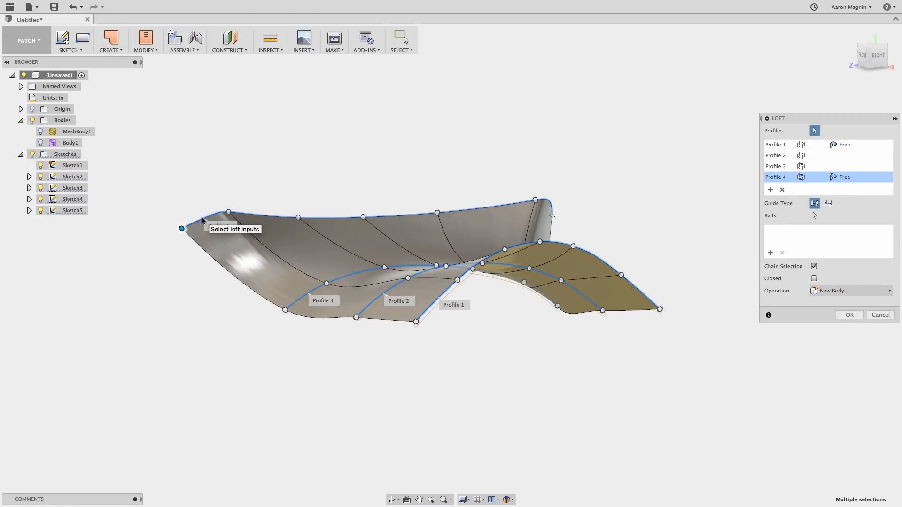
pyautogui.click(843, 176)
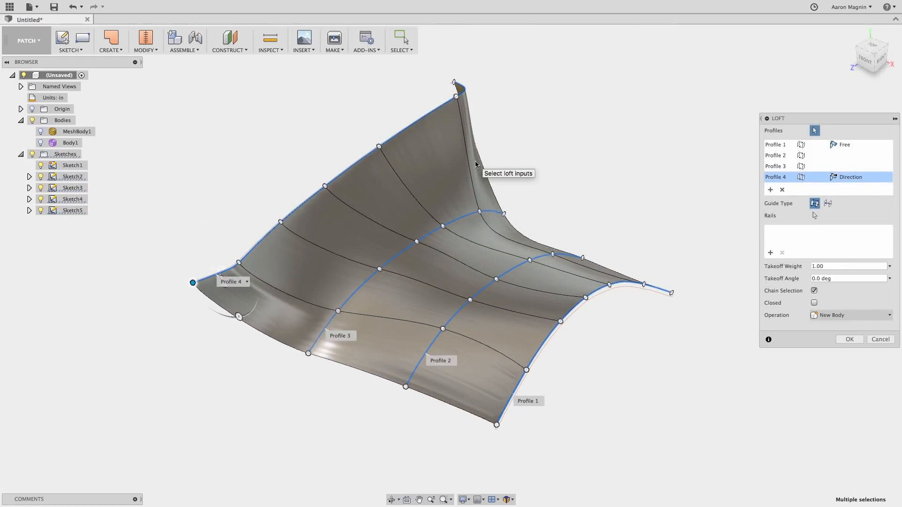
pyautogui.click(40, 131)
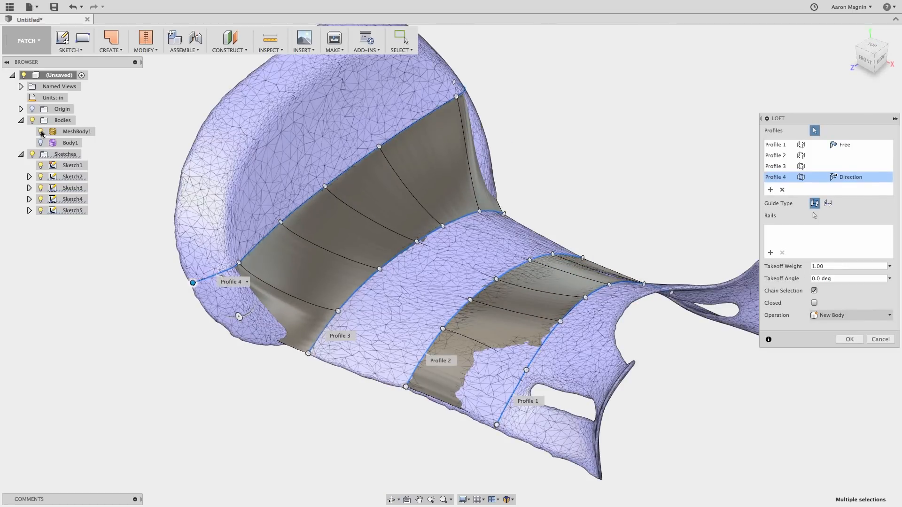
pyautogui.click(109, 40)
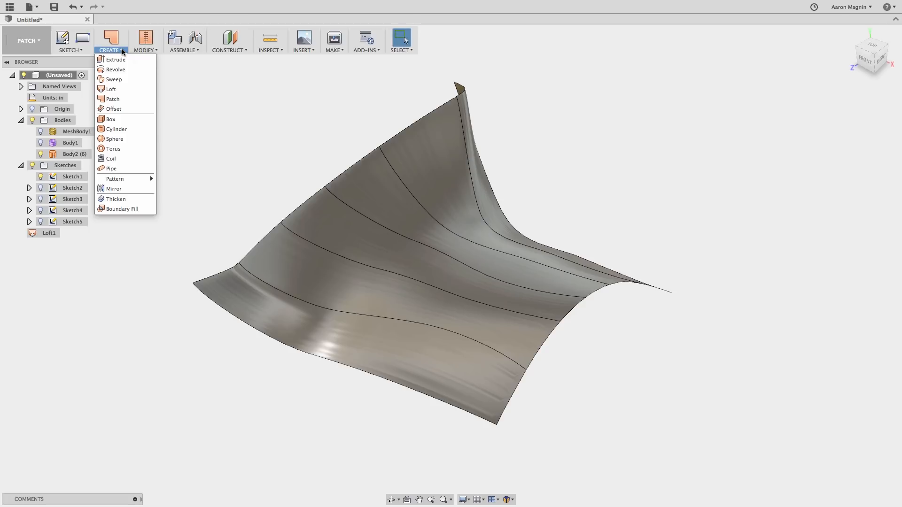
pyautogui.moveTo(115, 198)
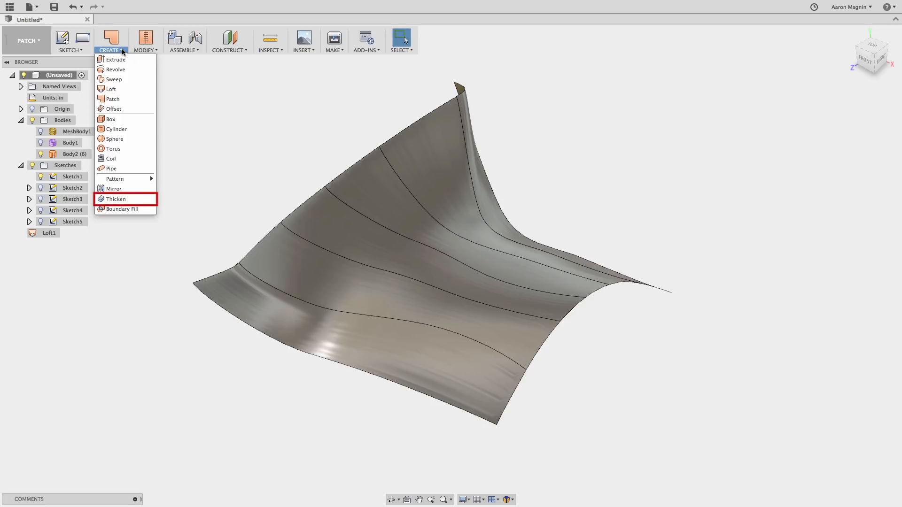
pyautogui.moveTo(125, 198)
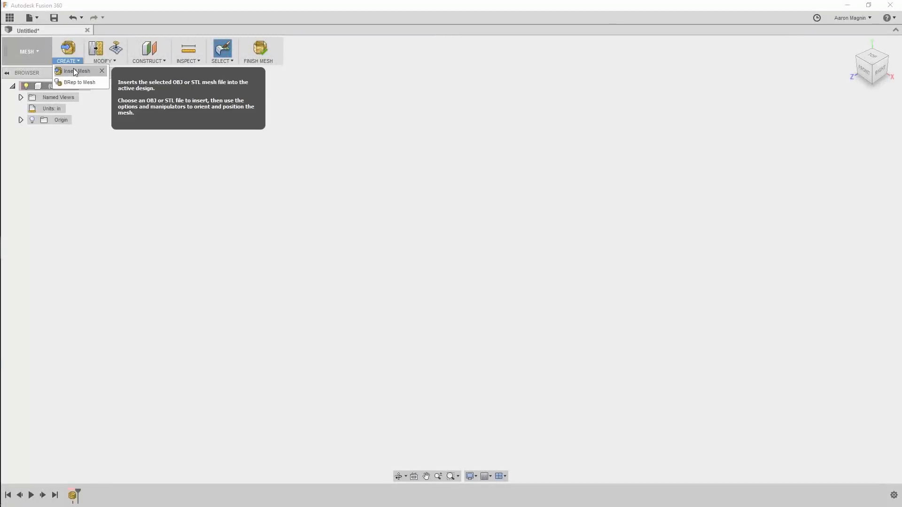
# - Insert the saddle scan as a mesh body and start the Quad Mesh to T-Spline conversion
pyautogui.click(76, 71)
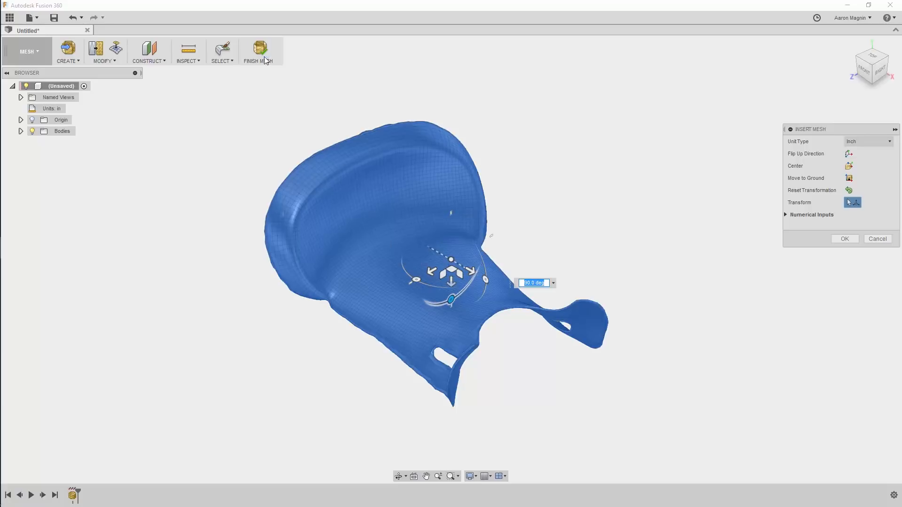
pyautogui.click(843, 239)
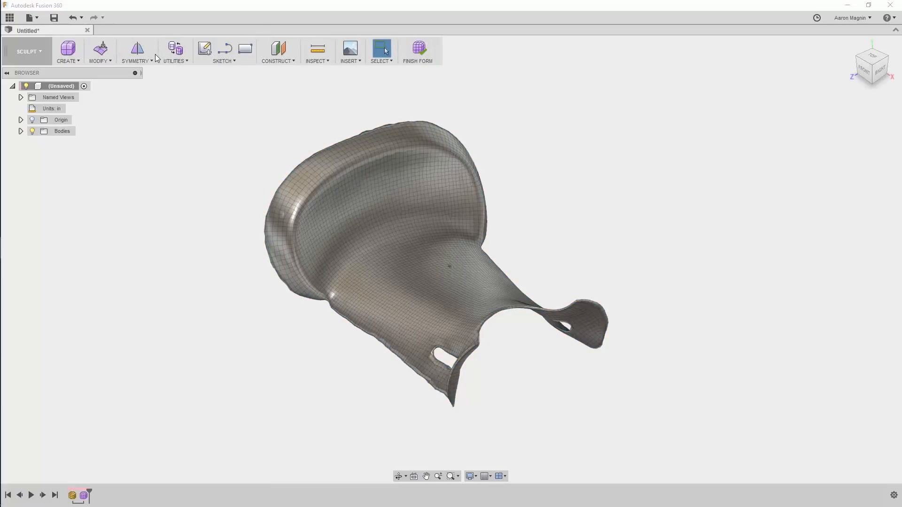
pyautogui.click(175, 50)
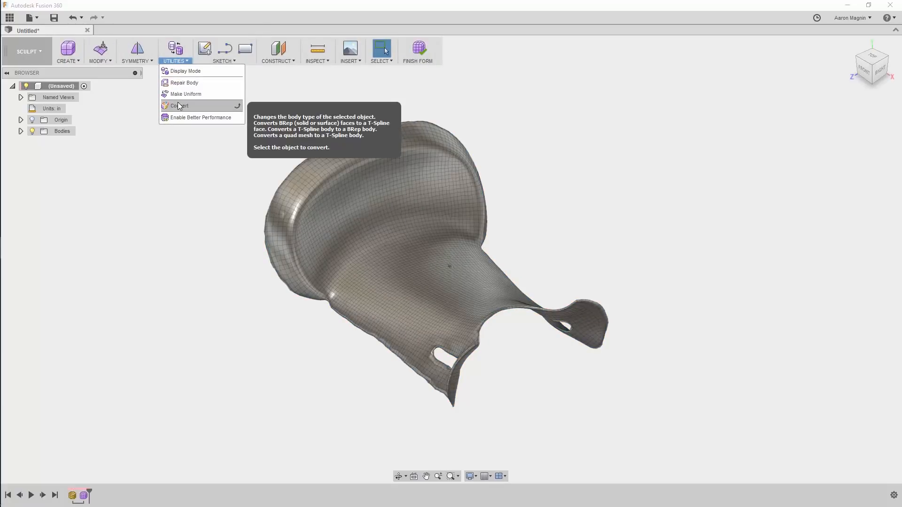
pyautogui.click(180, 105)
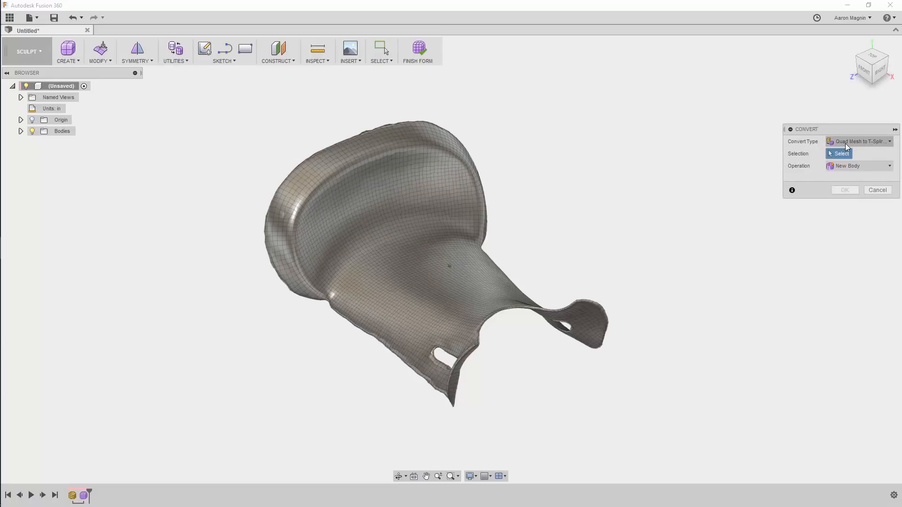
# - Convert the mesh to a T-spline body, fill its slot hole, and finish the form back to modelling
pyautogui.click(416, 217)
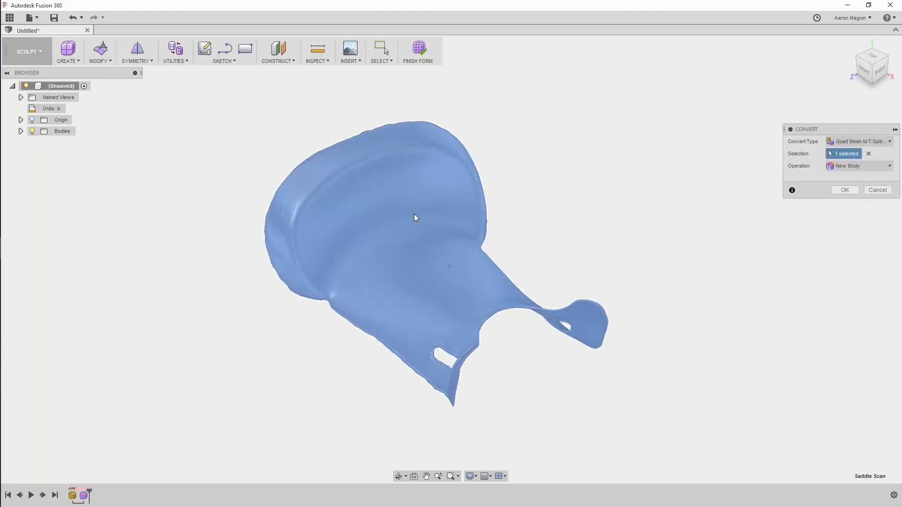
pyautogui.click(843, 190)
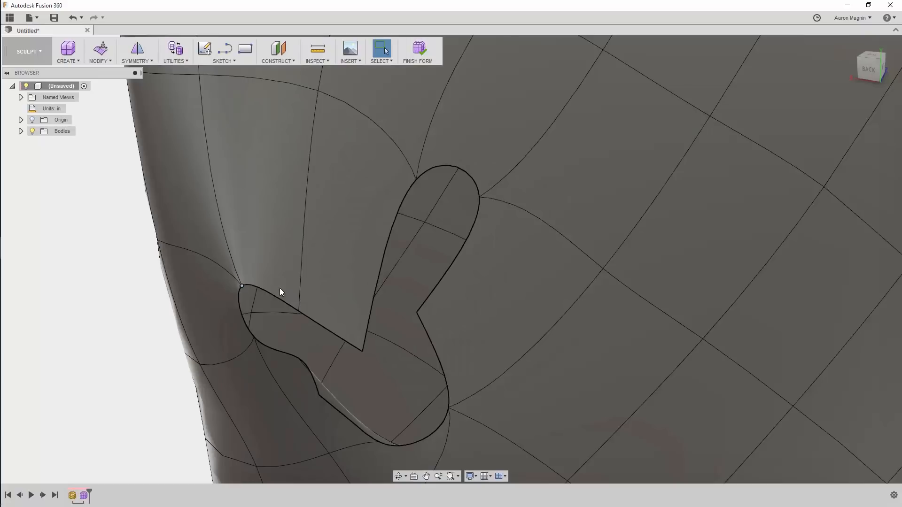
pyautogui.click(99, 51)
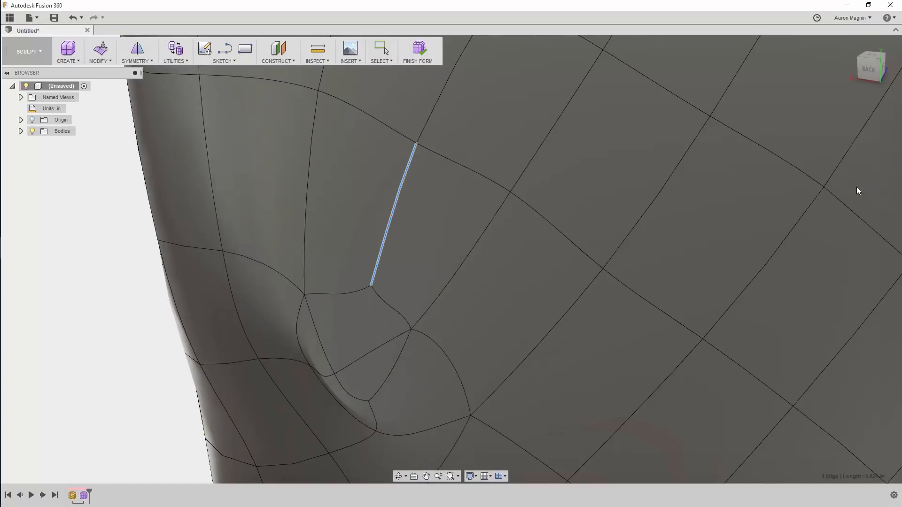
pyautogui.click(417, 51)
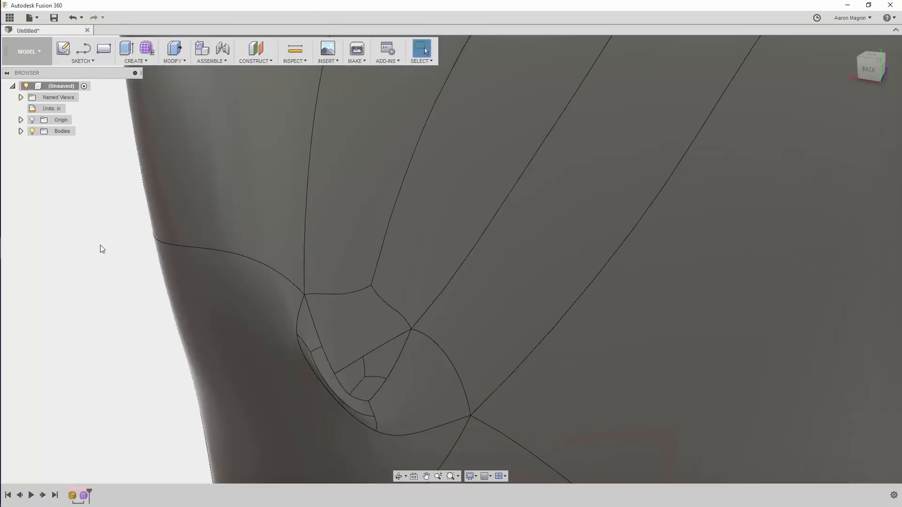
pyautogui.click(294, 50)
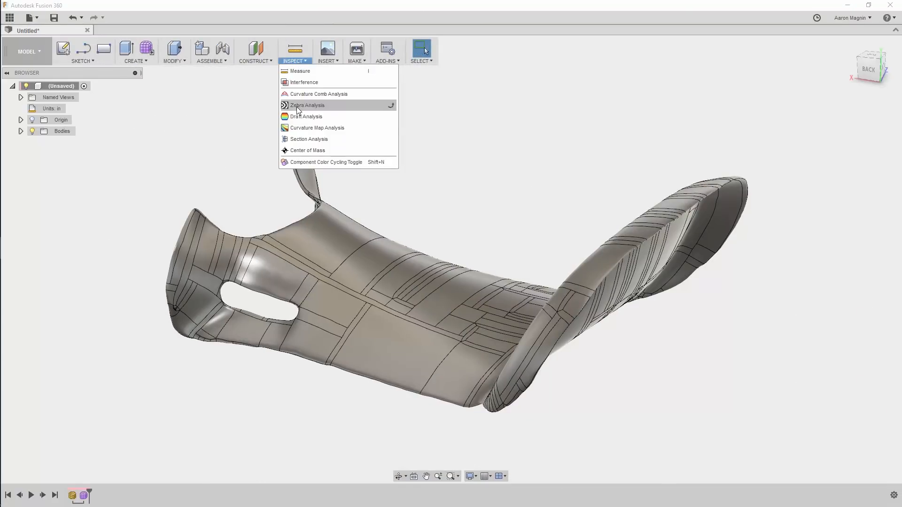
# - Run a Section Analysis slicing through the saddle body's face
pyautogui.click(308, 139)
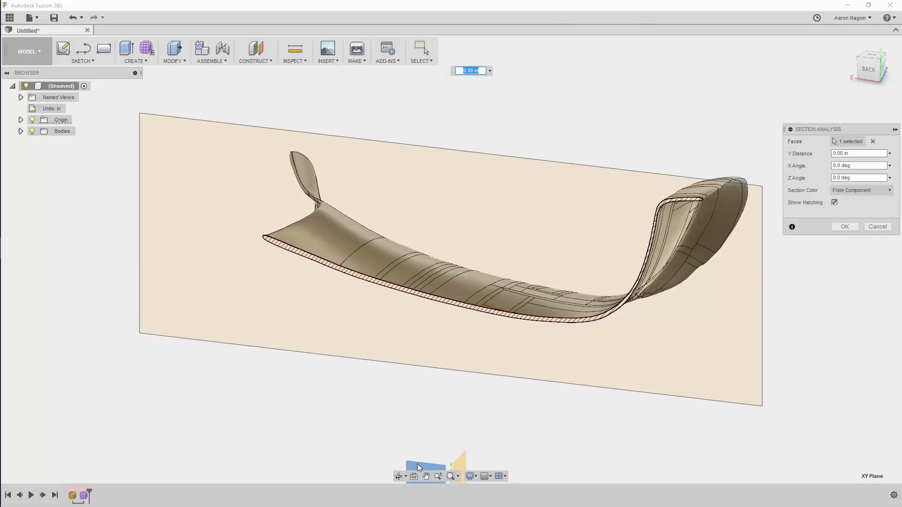
pyautogui.click(844, 227)
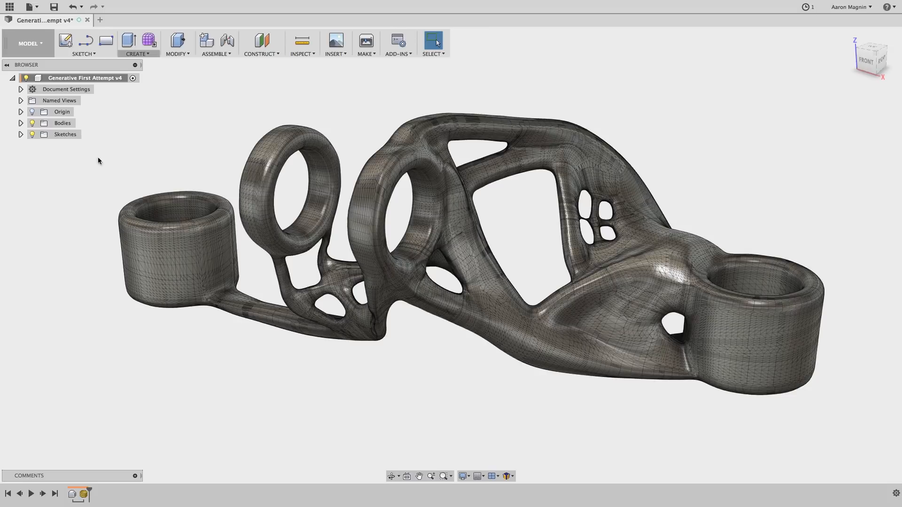
# - Choose Do not capture Design History on the root component and continue, removing the timeline
pyautogui.click(21, 123)
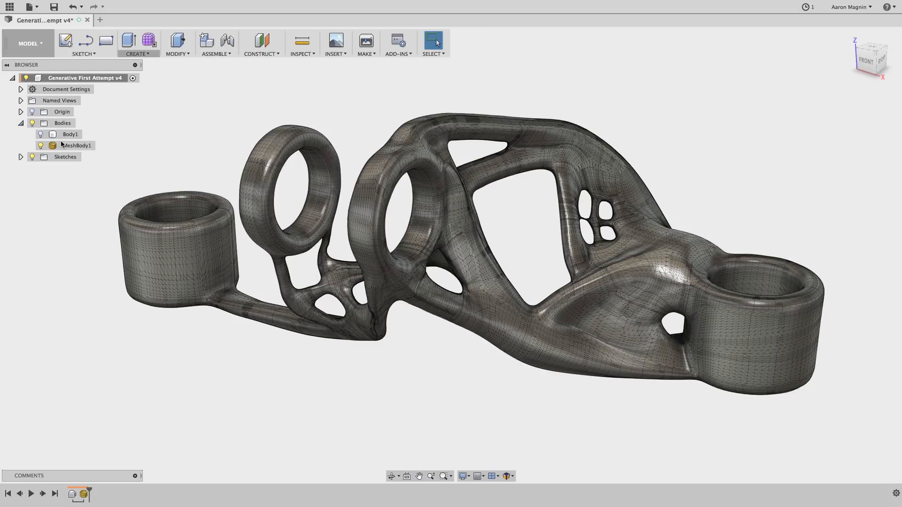
pyautogui.rightClick(76, 145)
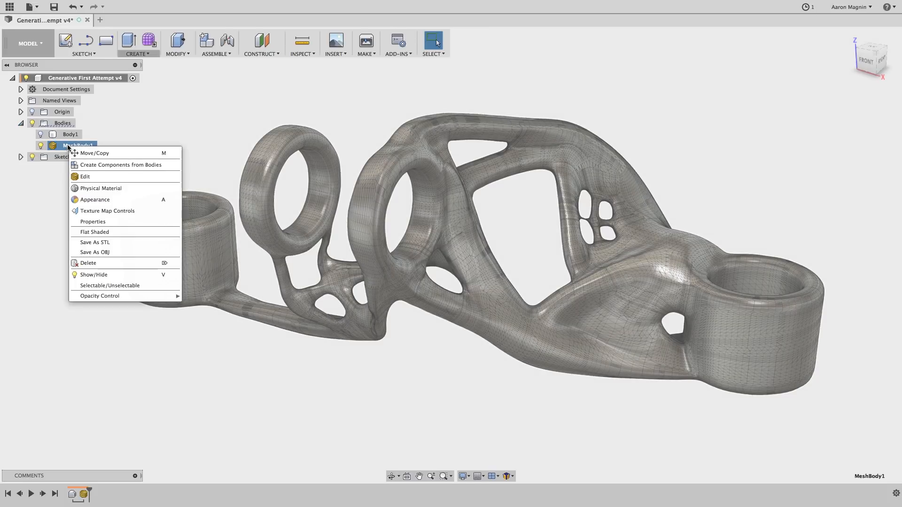
pyautogui.moveTo(94, 199)
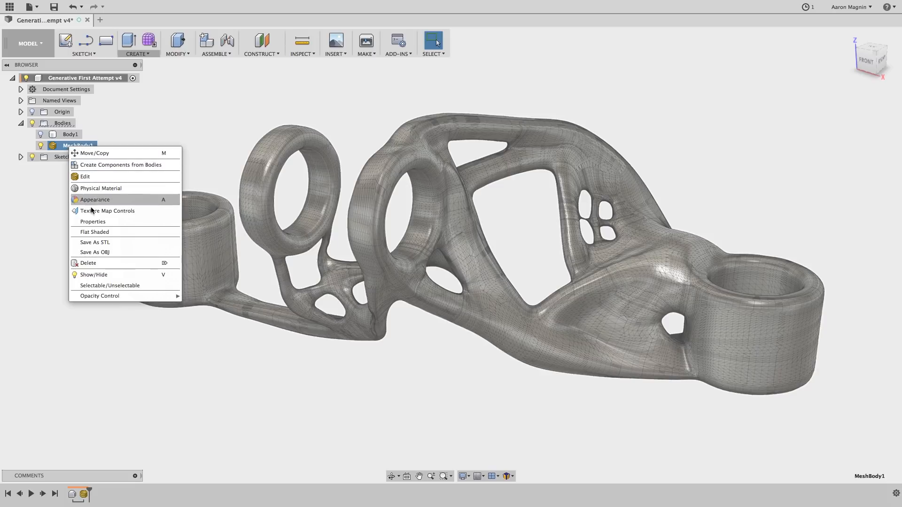
pyautogui.moveTo(55, 321)
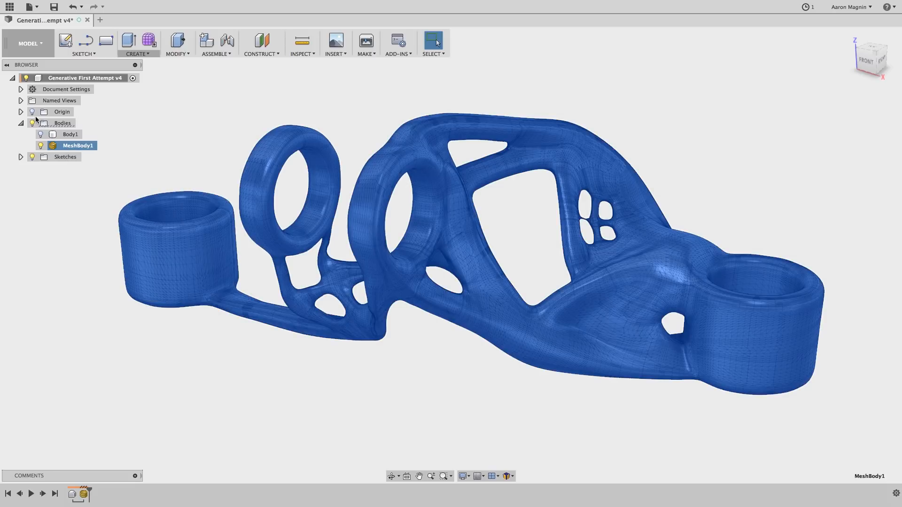
pyautogui.rightClick(84, 77)
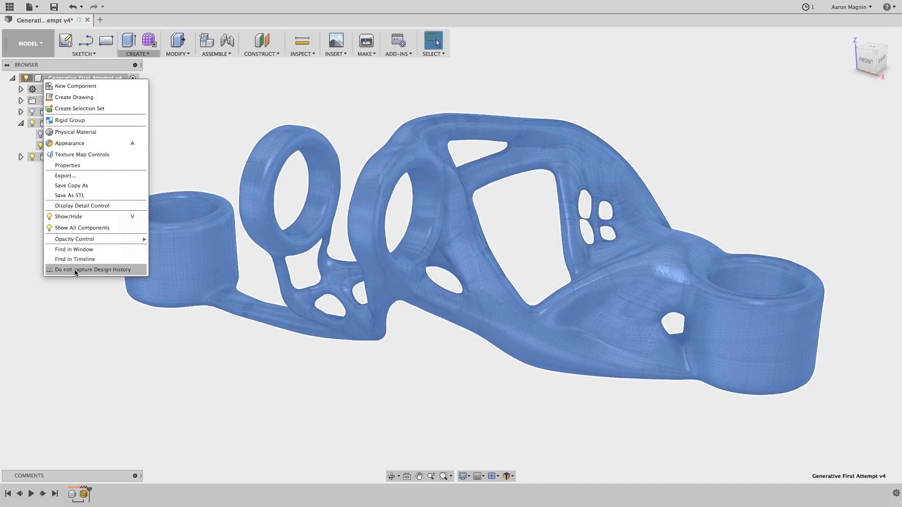
pyautogui.click(92, 270)
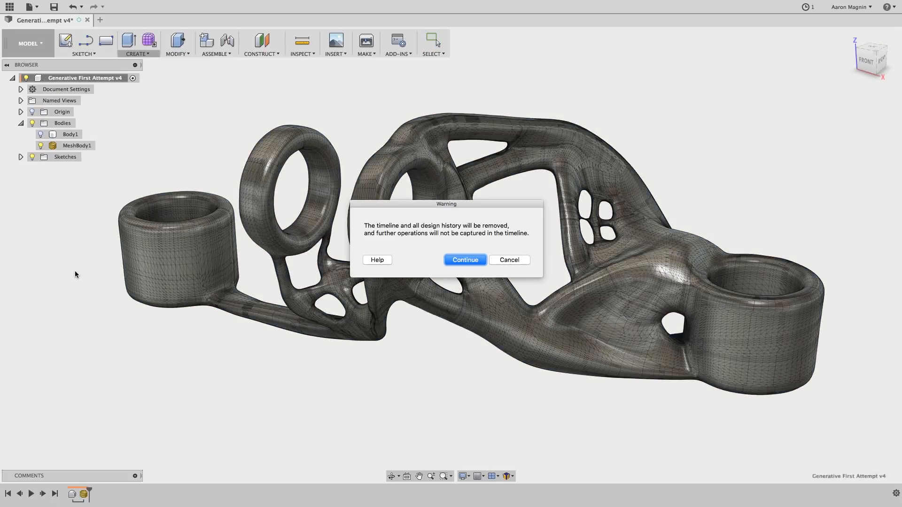
pyautogui.click(464, 259)
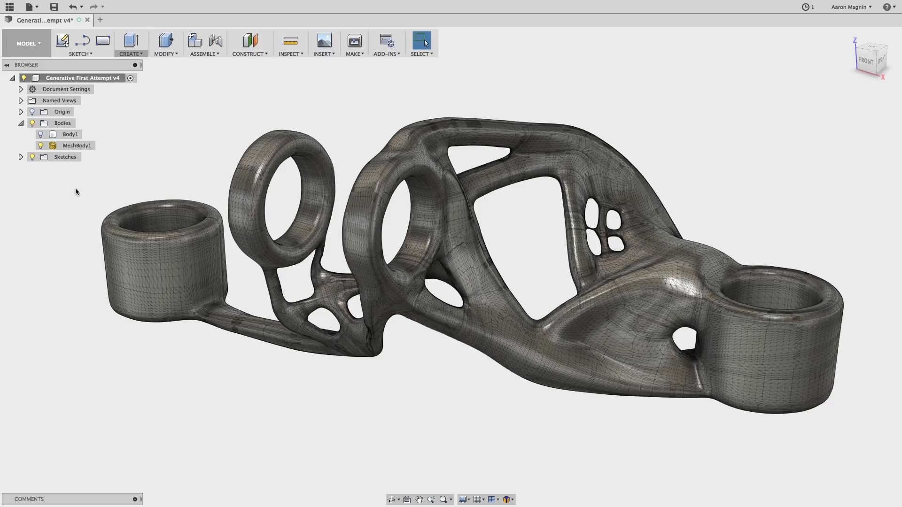
# - Try Mesh to BRep on MeshBody1; it aborts at 176,878 facets, so move to the Mesh workspace
pyautogui.rightClick(77, 145)
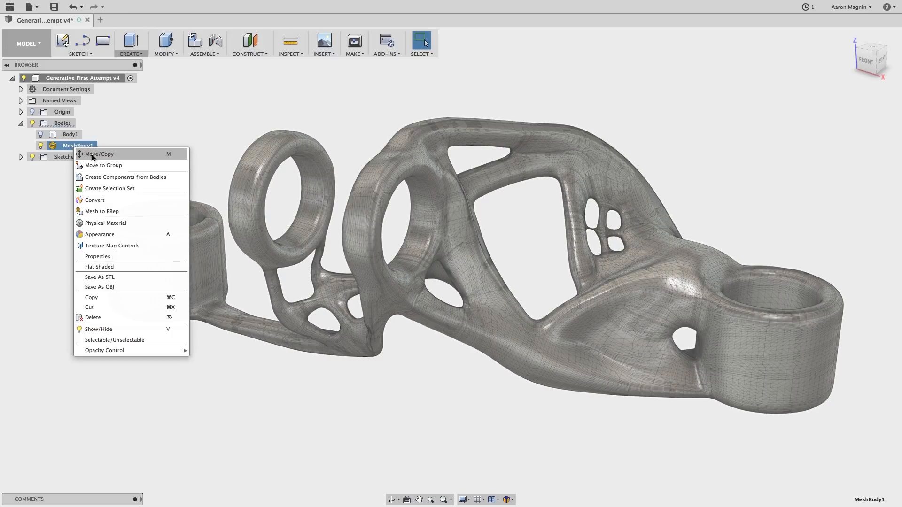
pyautogui.moveTo(110, 214)
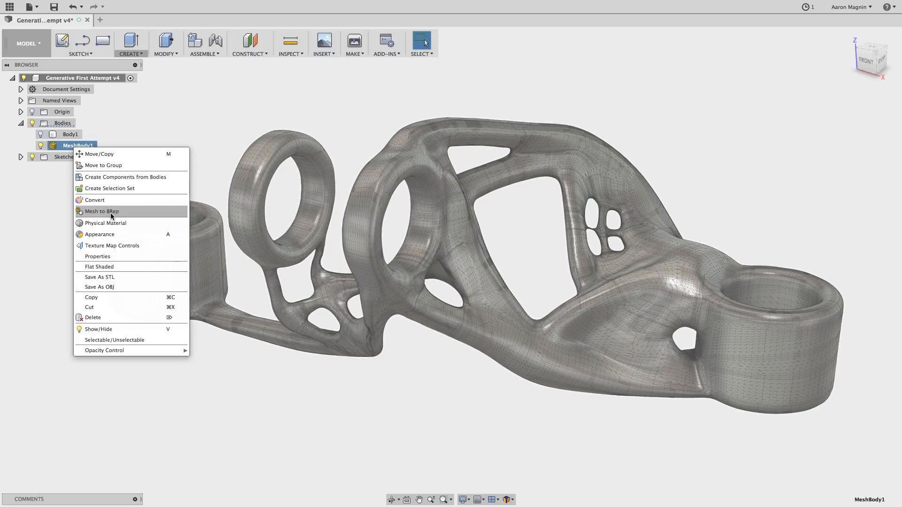
pyautogui.click(103, 211)
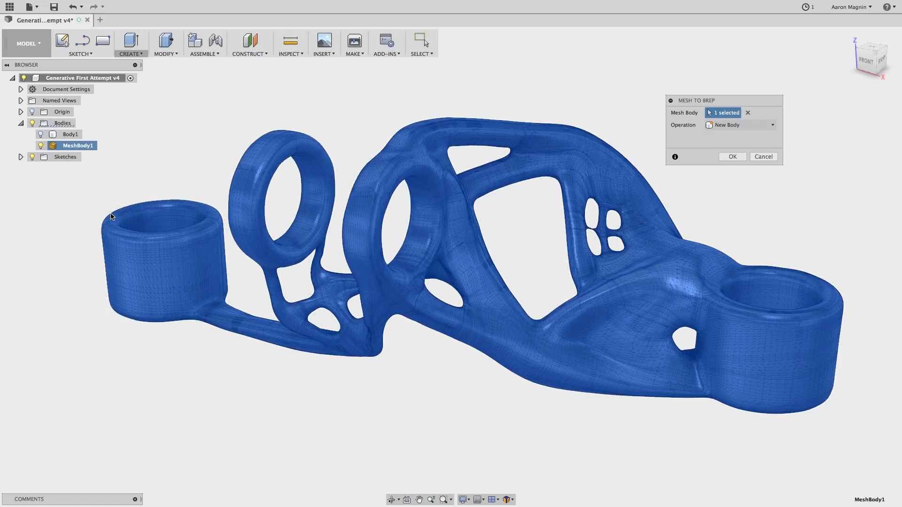
pyautogui.click(732, 157)
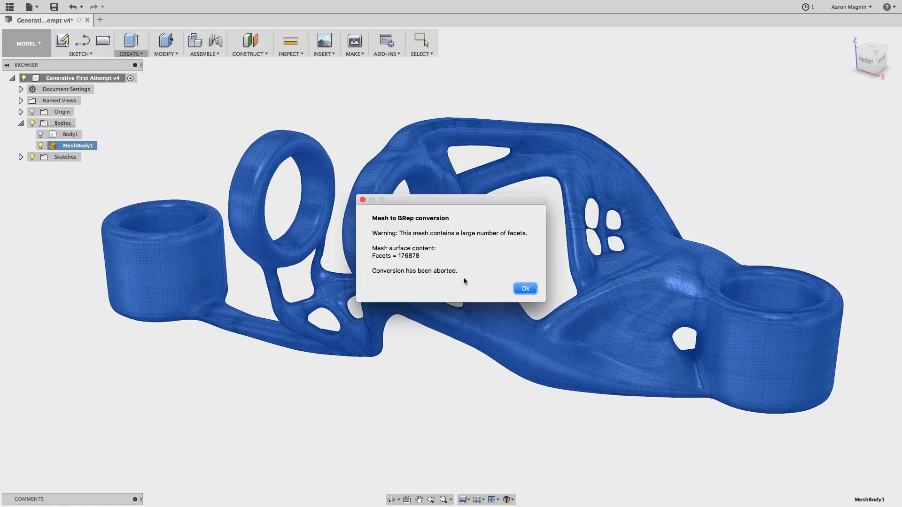
pyautogui.click(524, 289)
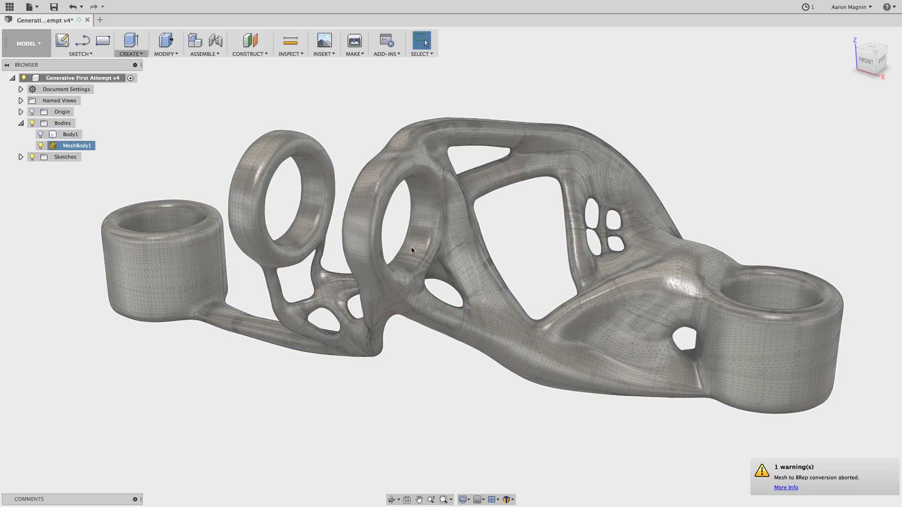
pyautogui.click(105, 44)
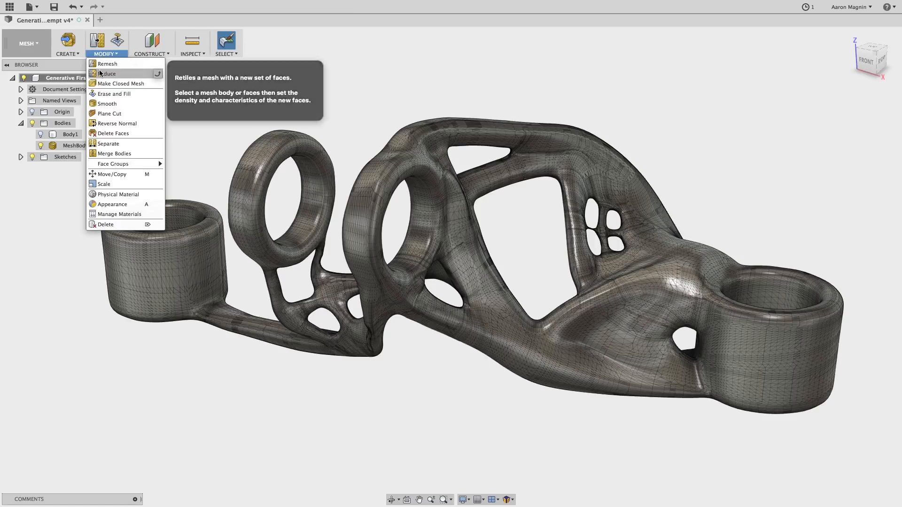
pyautogui.moveTo(107, 74)
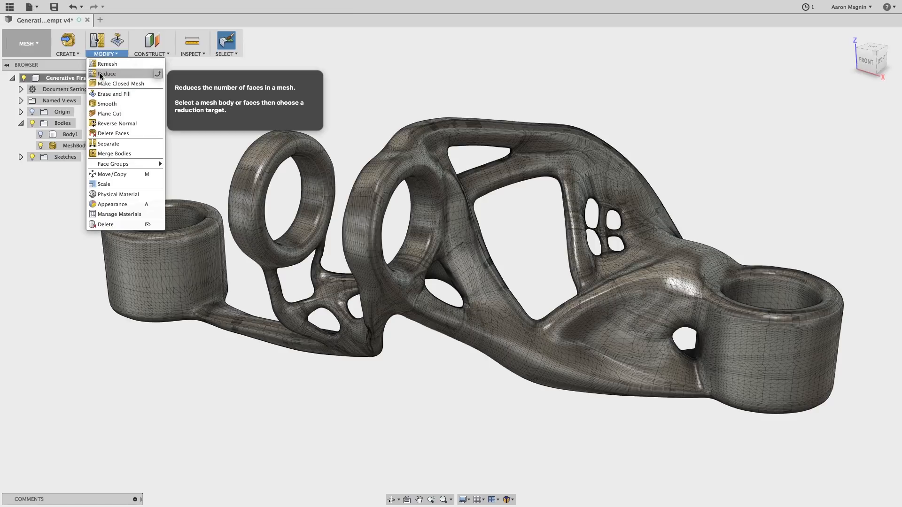
# - Reduce MeshBody1 to a Face Count target of 20000 with adaptive reduction
pyautogui.click(108, 73)
pyautogui.write('2')
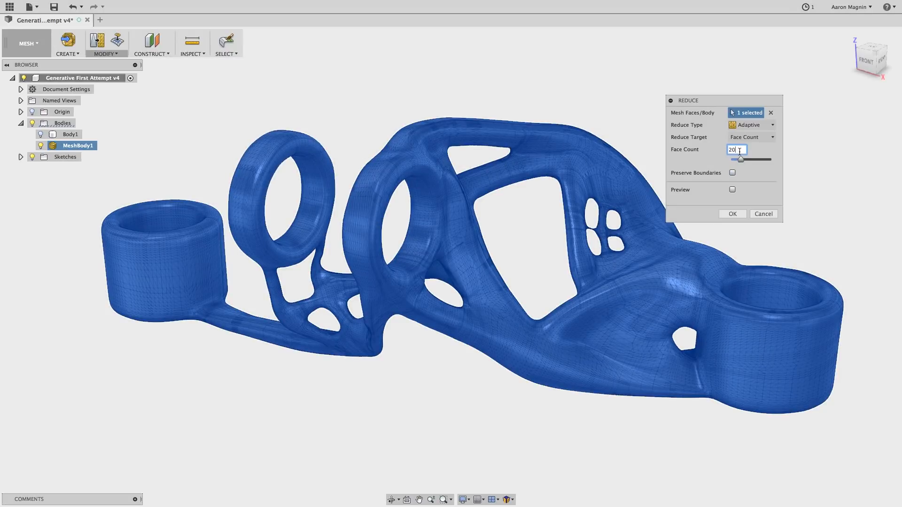
pyautogui.write('000')
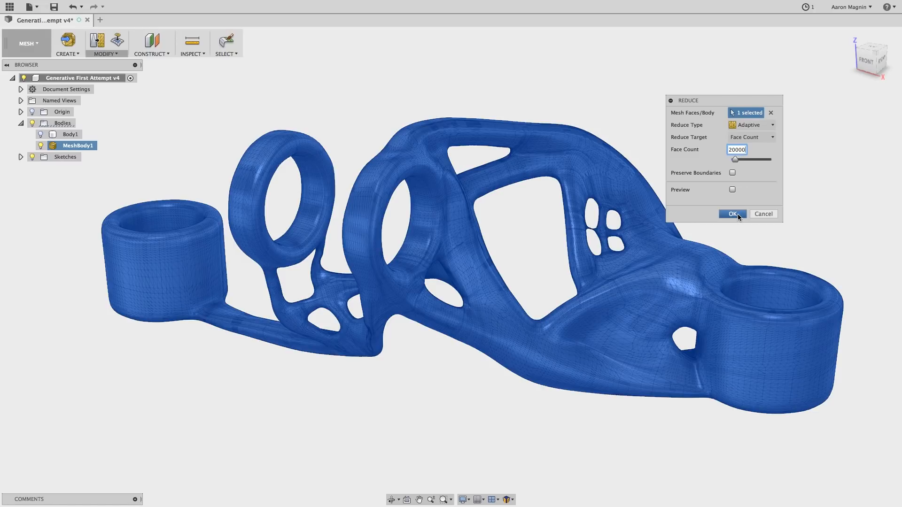
pyautogui.click(731, 213)
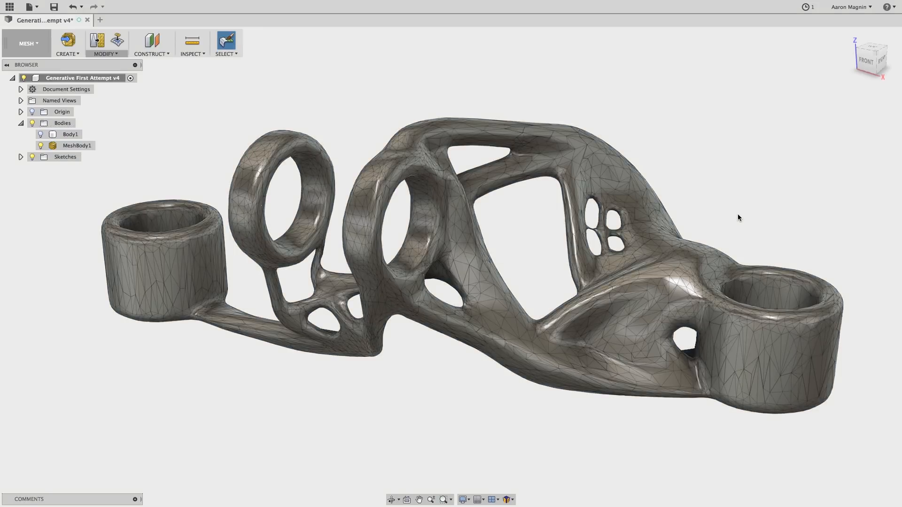
# - Back in the Model workspace, convert the 20,000-facet MeshBody1 to BRep, accepting the facet warning, creating Body2
pyautogui.rightClick(76, 145)
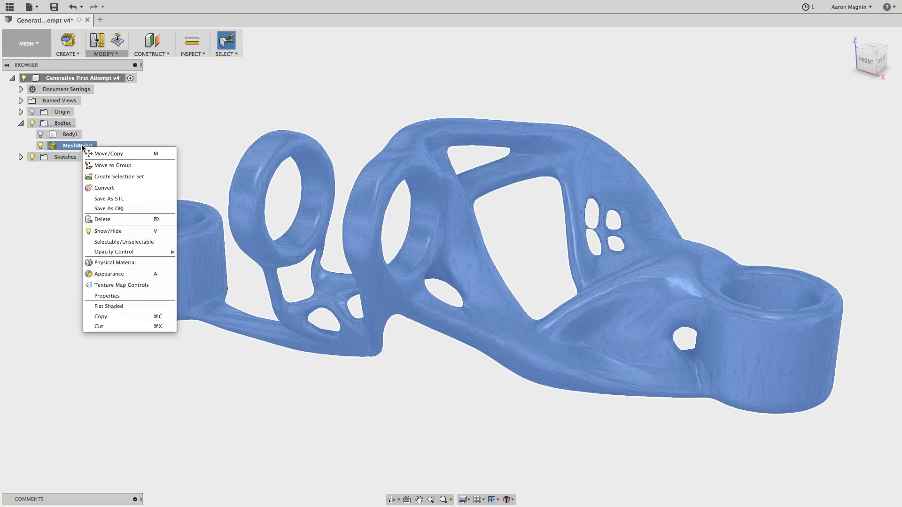
pyautogui.moveTo(112, 253)
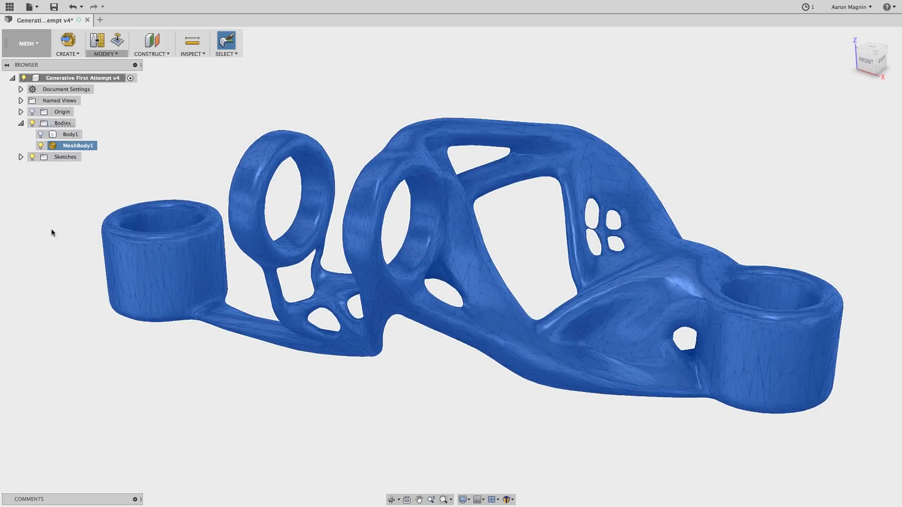
pyautogui.click(27, 43)
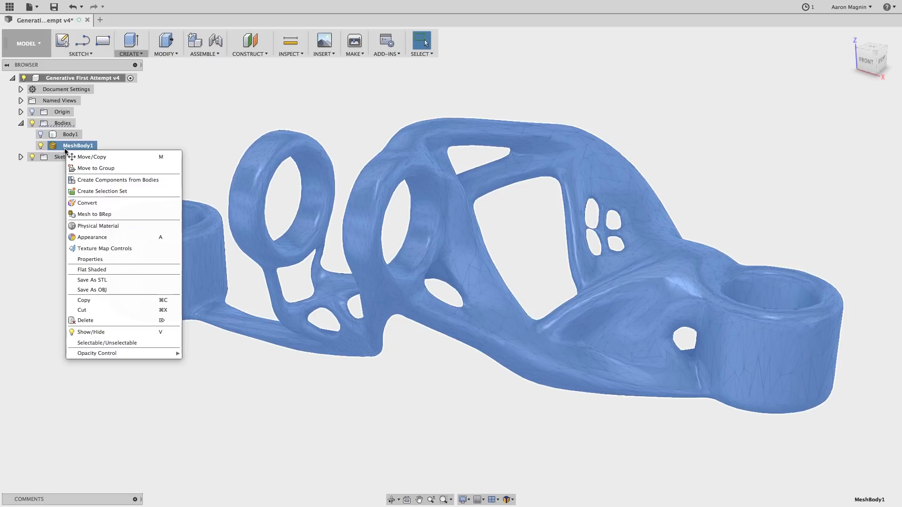
pyautogui.click(93, 214)
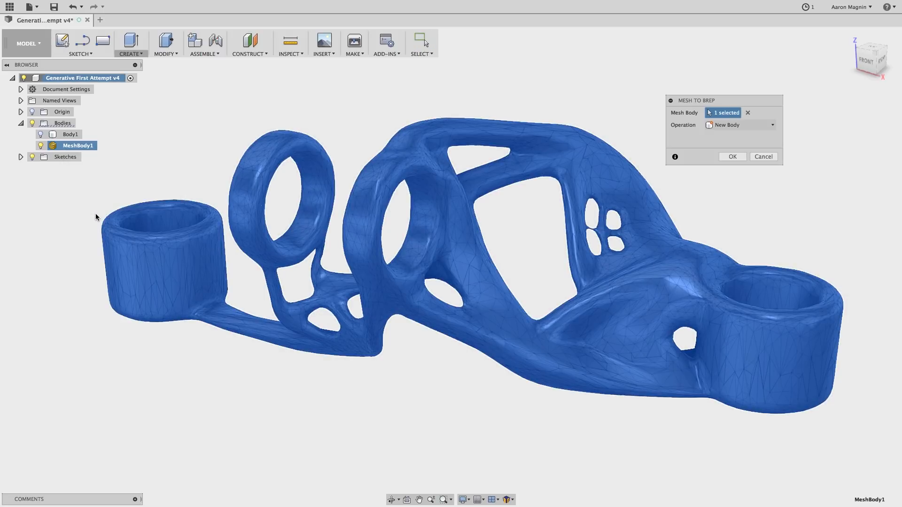
pyautogui.click(732, 157)
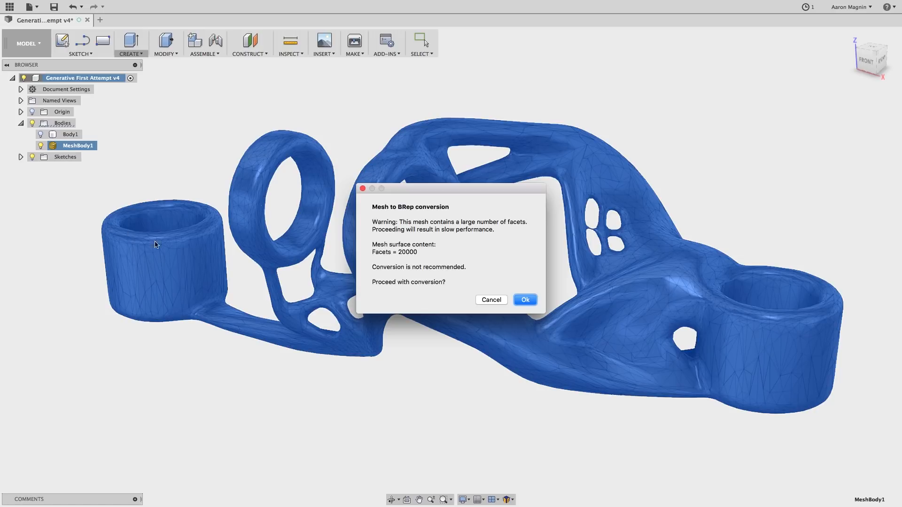
pyautogui.click(524, 299)
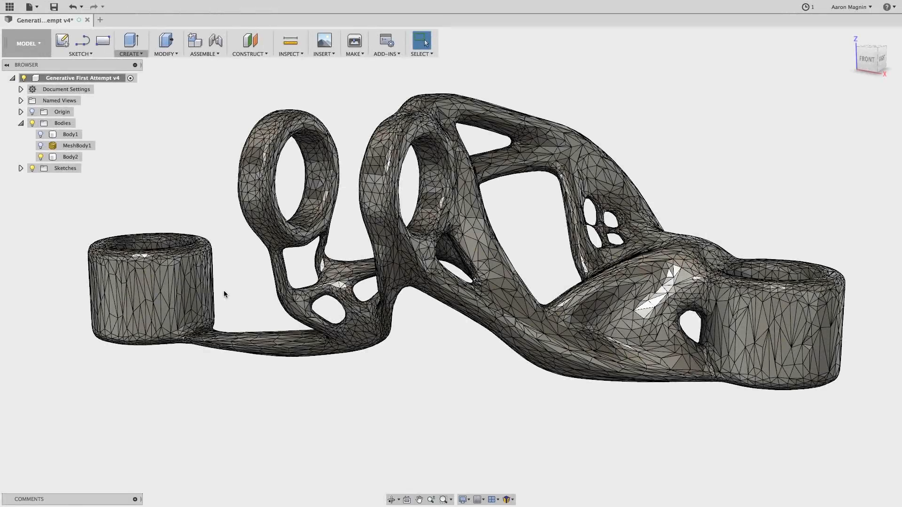
# - Hide Body2, rerun Mesh to BRep on MeshBody1, and select the resulting Body3
pyautogui.click(40, 157)
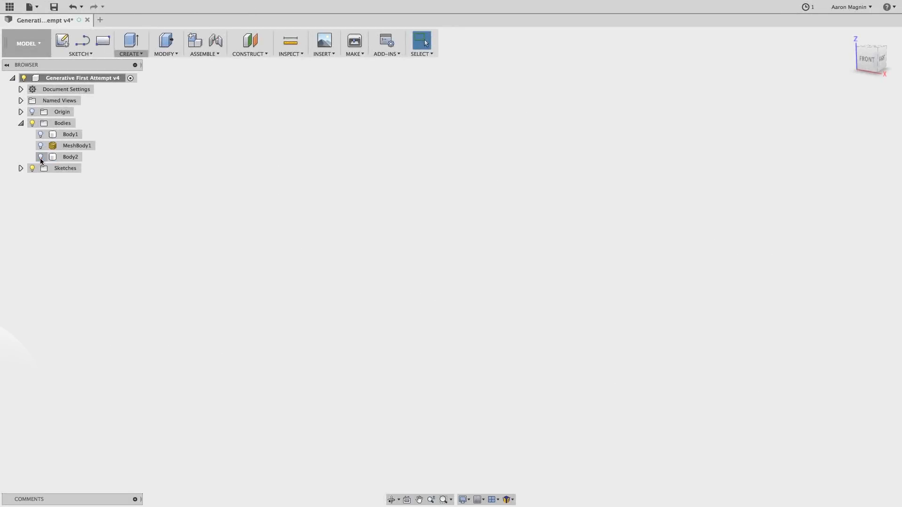
pyautogui.click(105, 43)
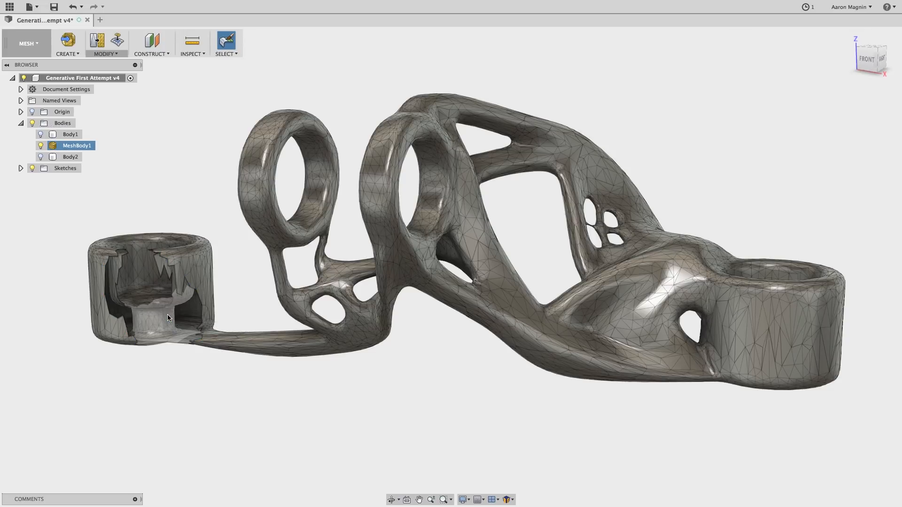
pyautogui.rightClick(76, 145)
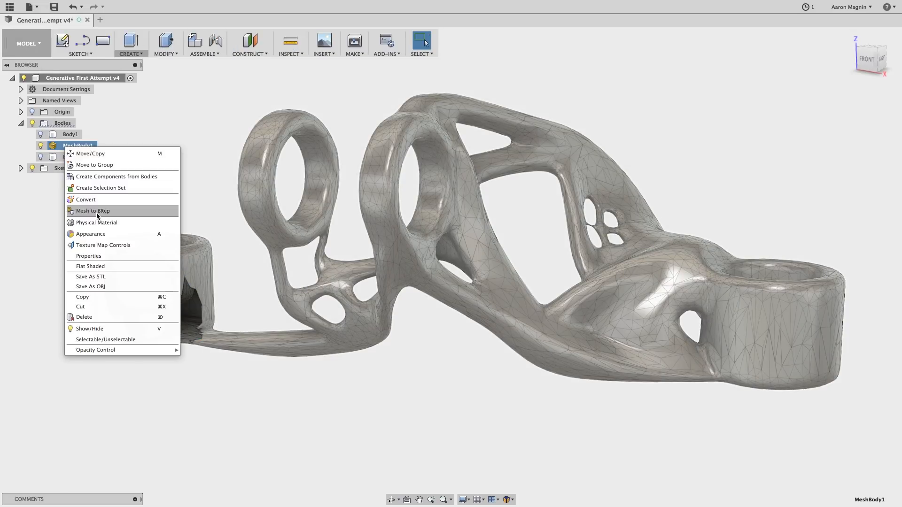
pyautogui.click(93, 211)
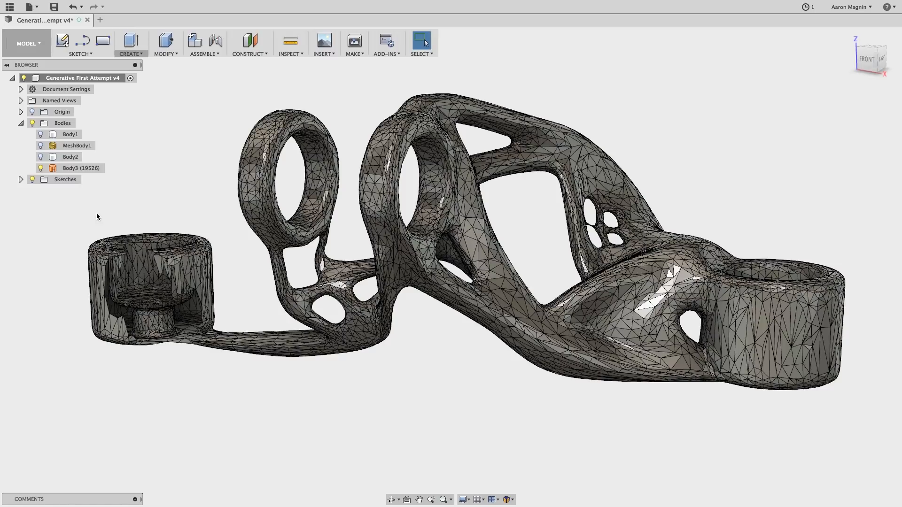
pyautogui.click(81, 168)
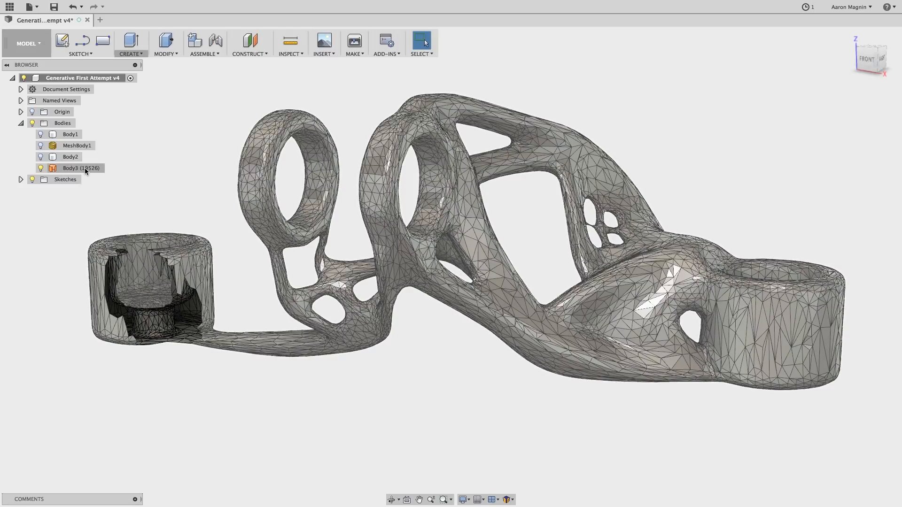
pyautogui.click(81, 168)
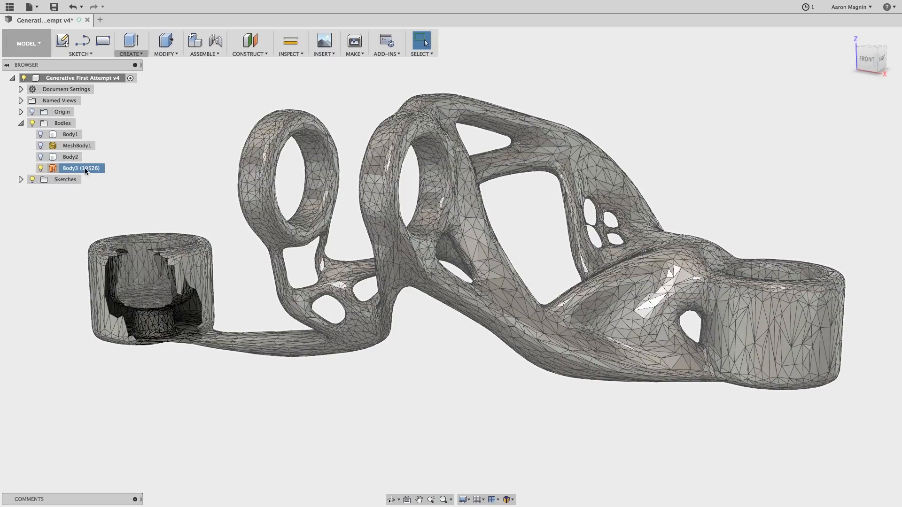